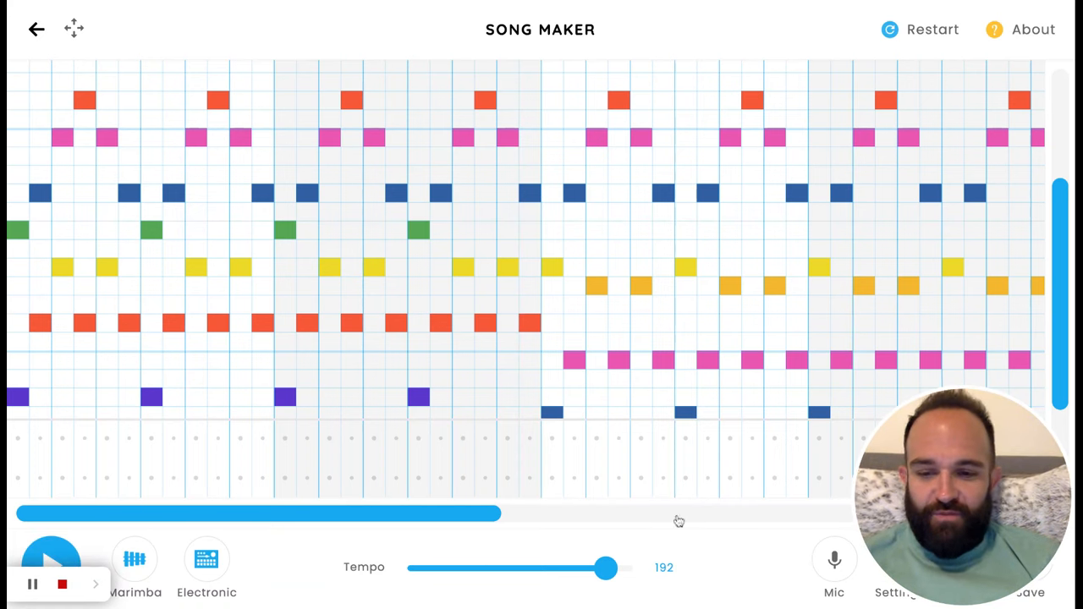
mouse_move(810, 423)
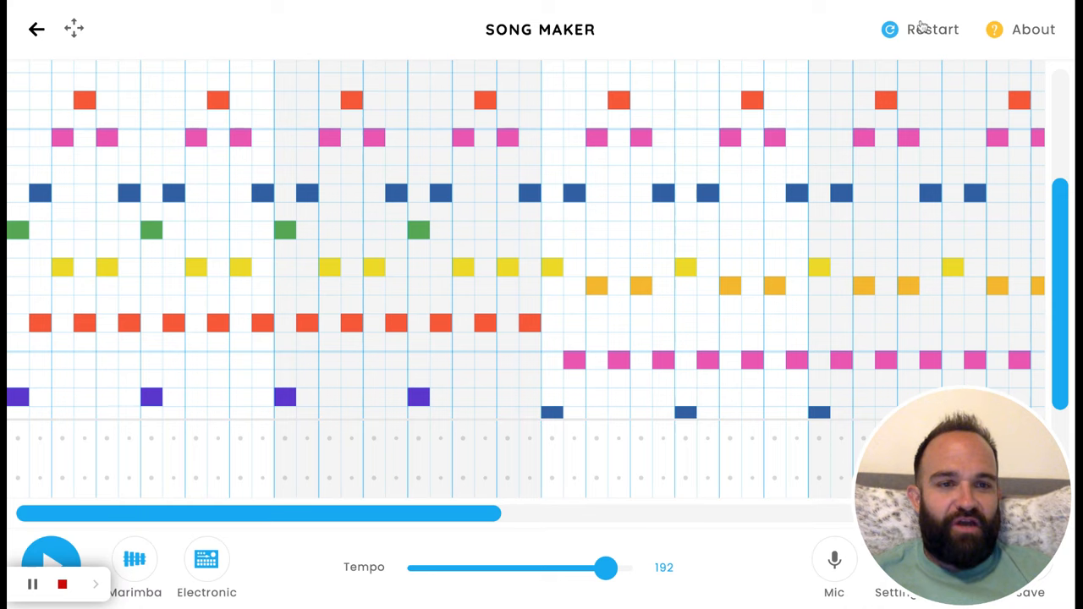
Restart to wipe the finished song, leaving a blank grid at tempo 120.
left_click(931, 29)
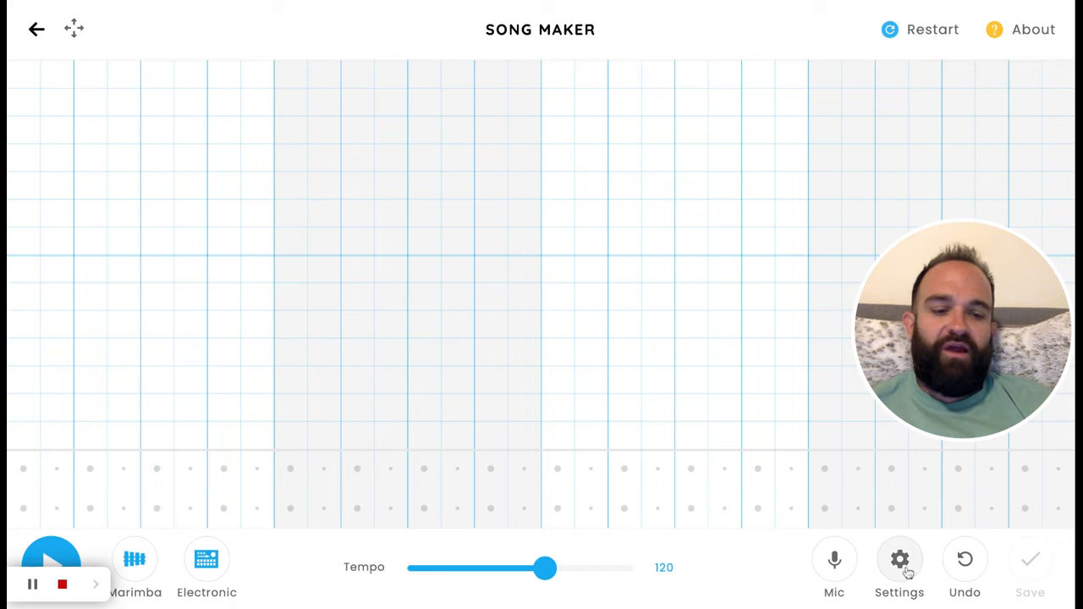
Set the song to 8 bars of 6 beats, Chromatic scale starting on High C, and confirm.
left_click(899, 559)
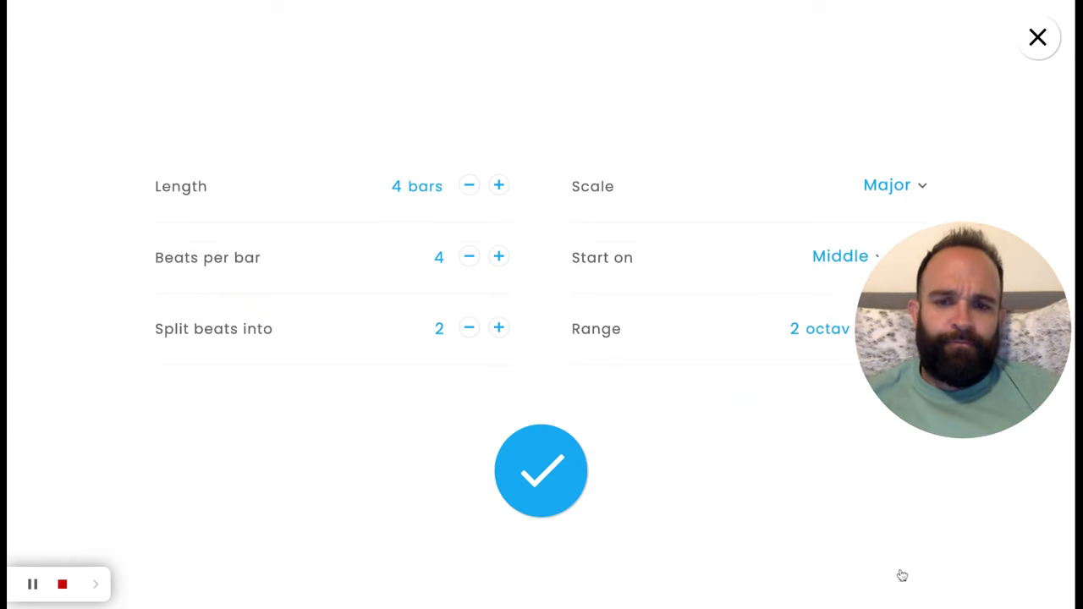
left_click(497, 184)
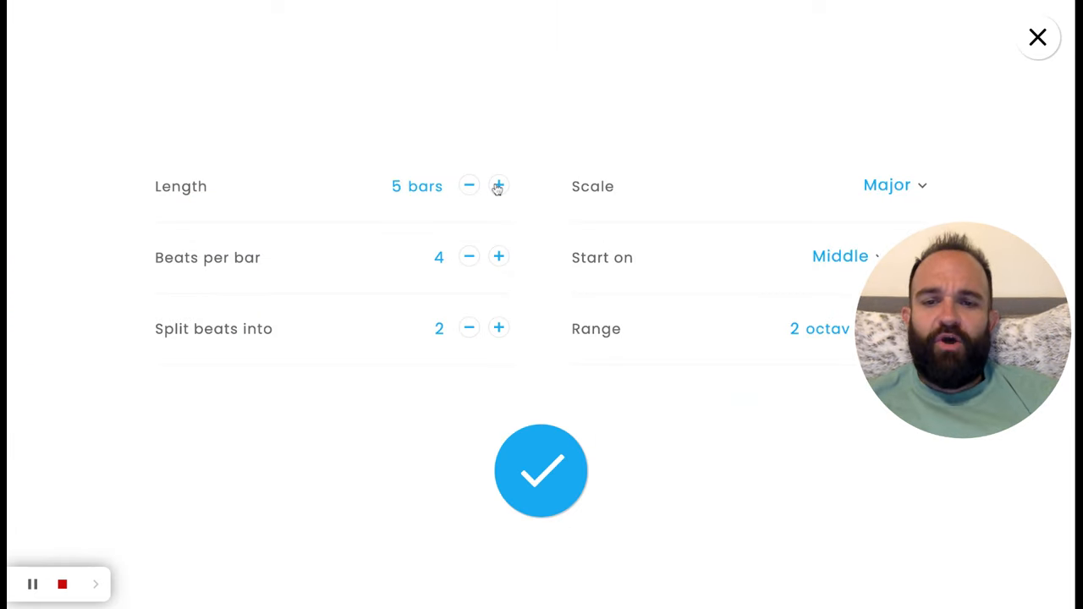
left_click(498, 185)
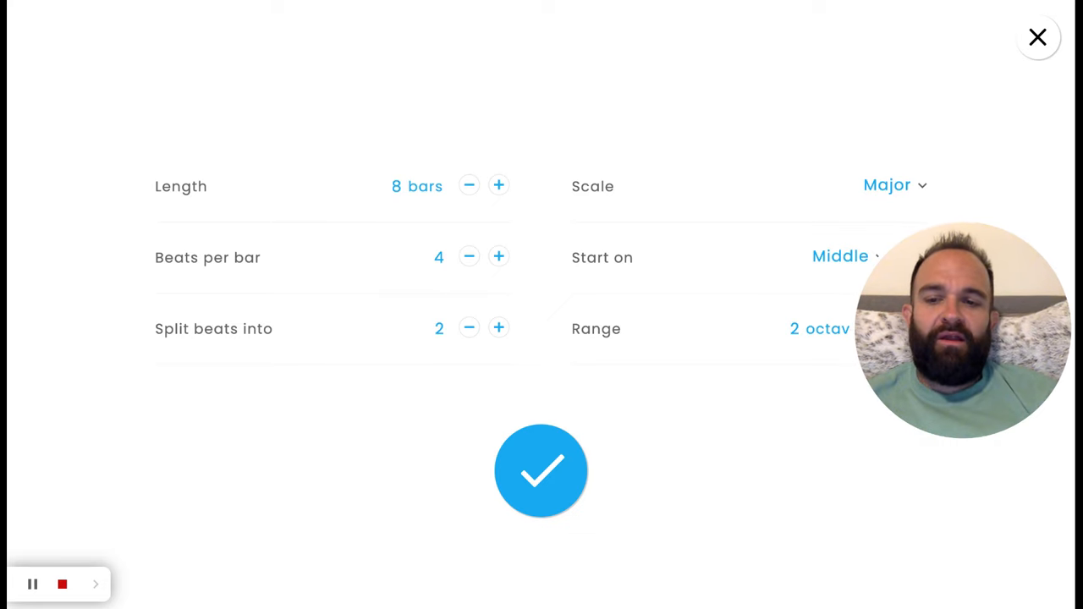
left_click(498, 258)
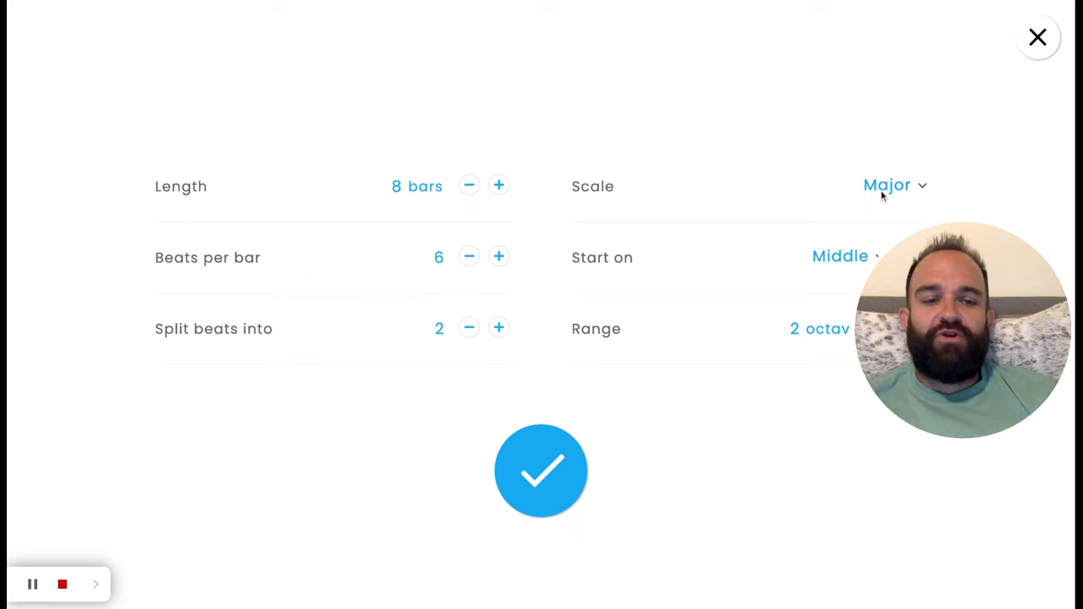
left_click(887, 184)
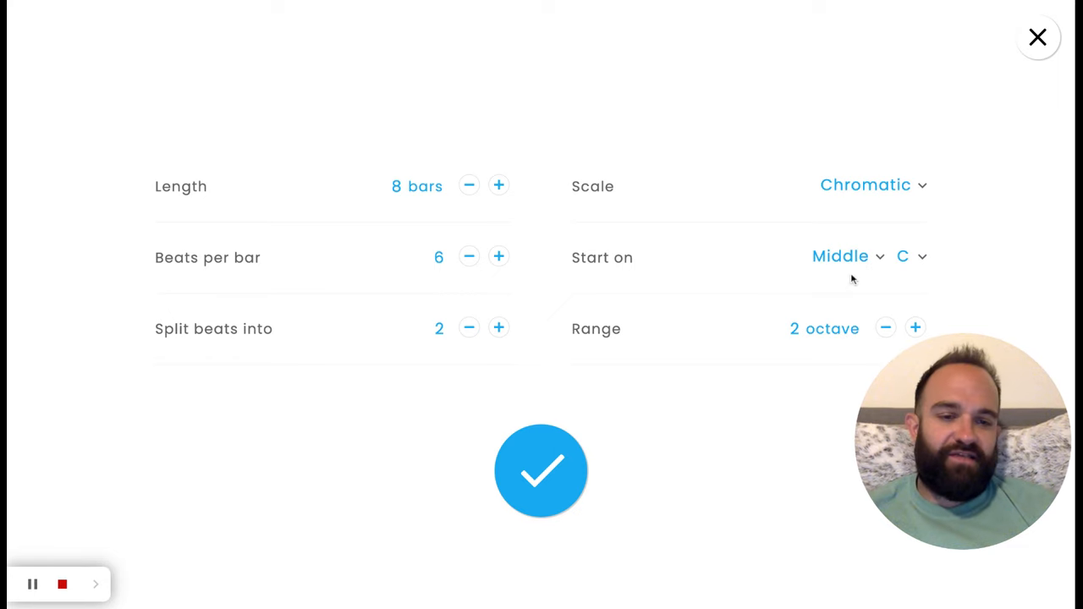
left_click(848, 256)
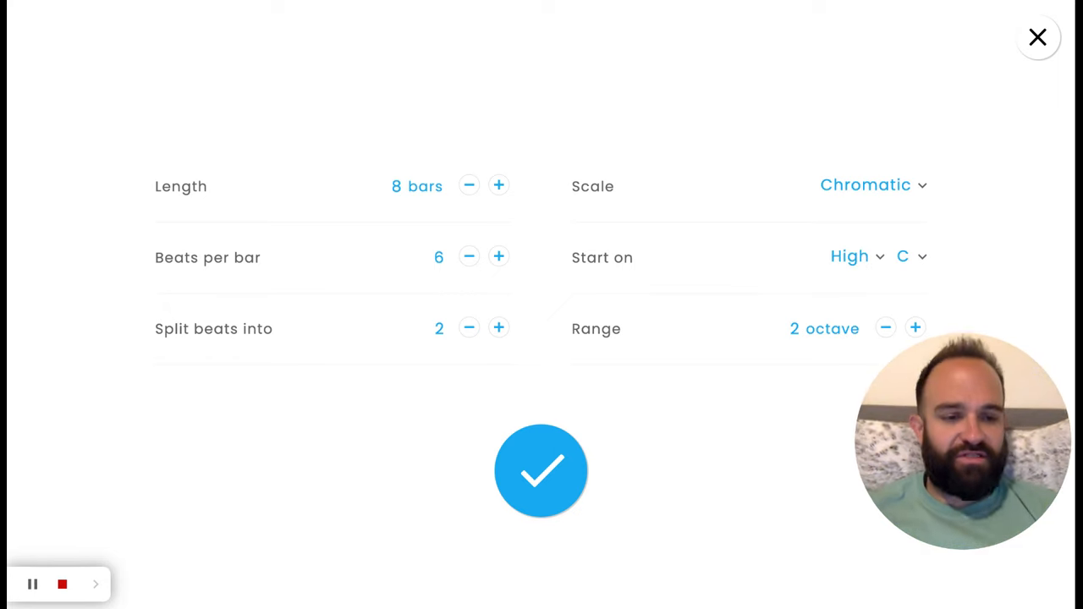
left_click(541, 470)
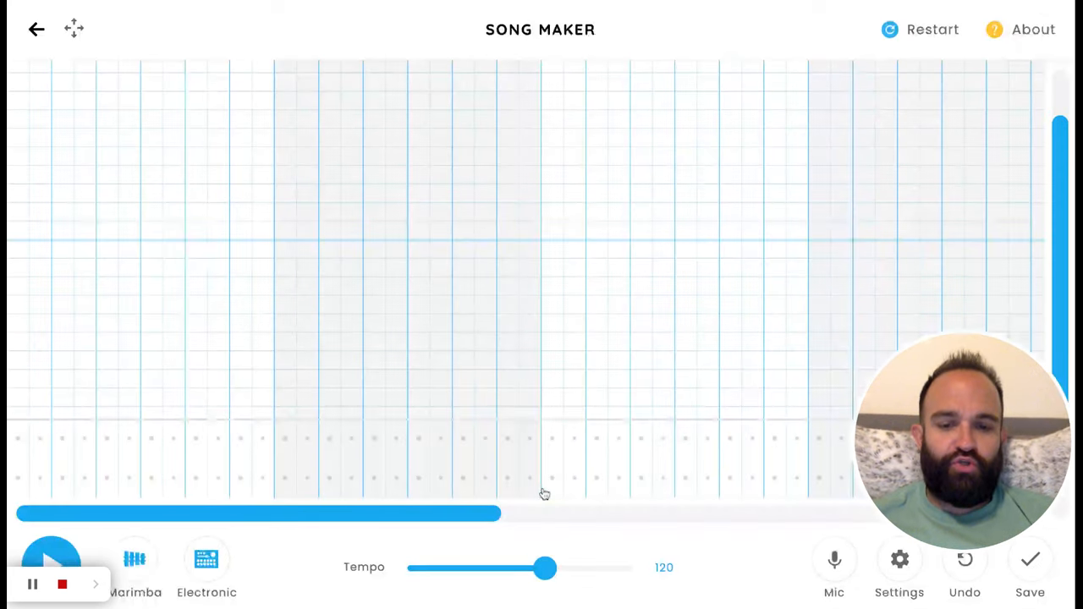
mouse_move(567, 268)
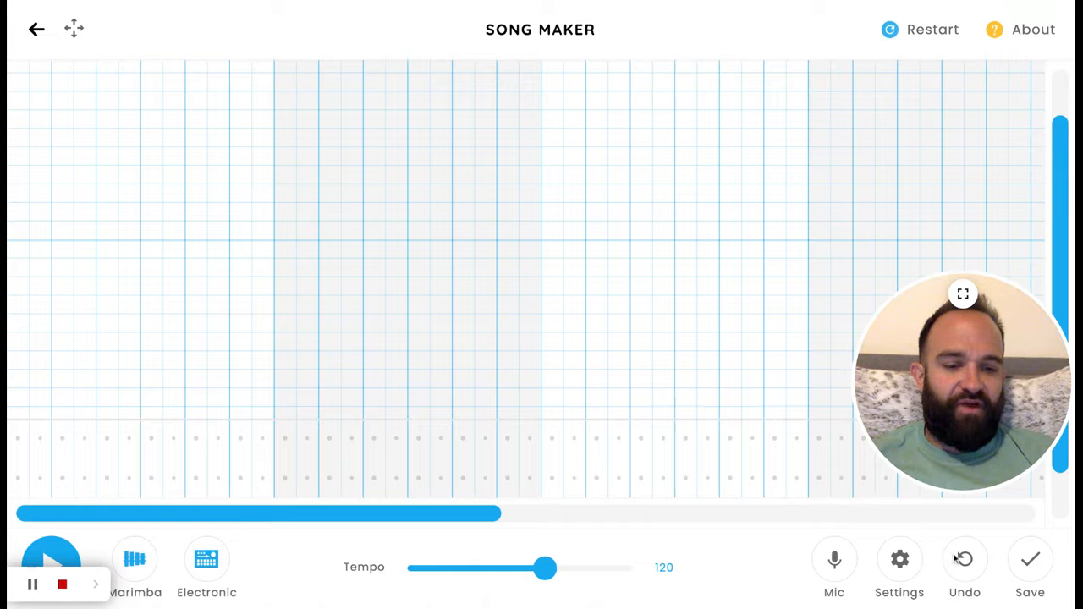
Reopen the song settings to verify them and confirm again.
left_click(899, 559)
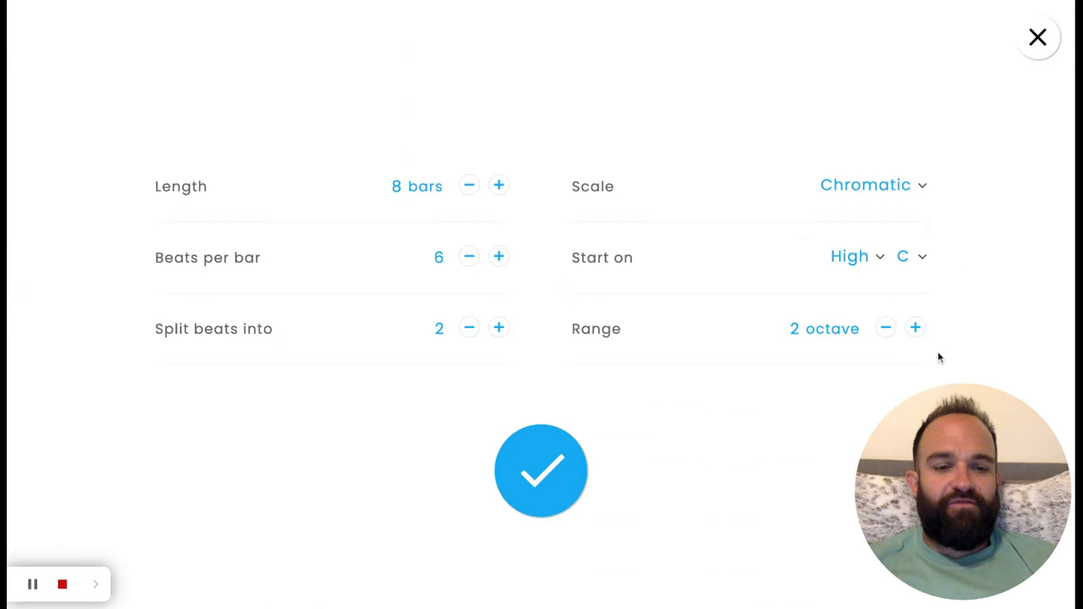
left_click(541, 471)
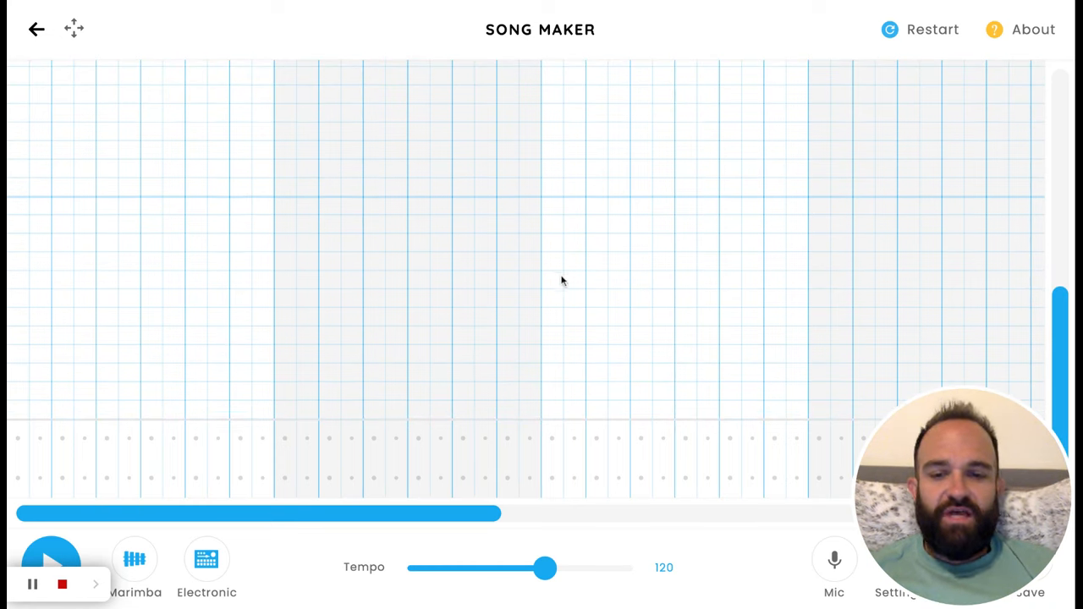
mouse_move(538, 269)
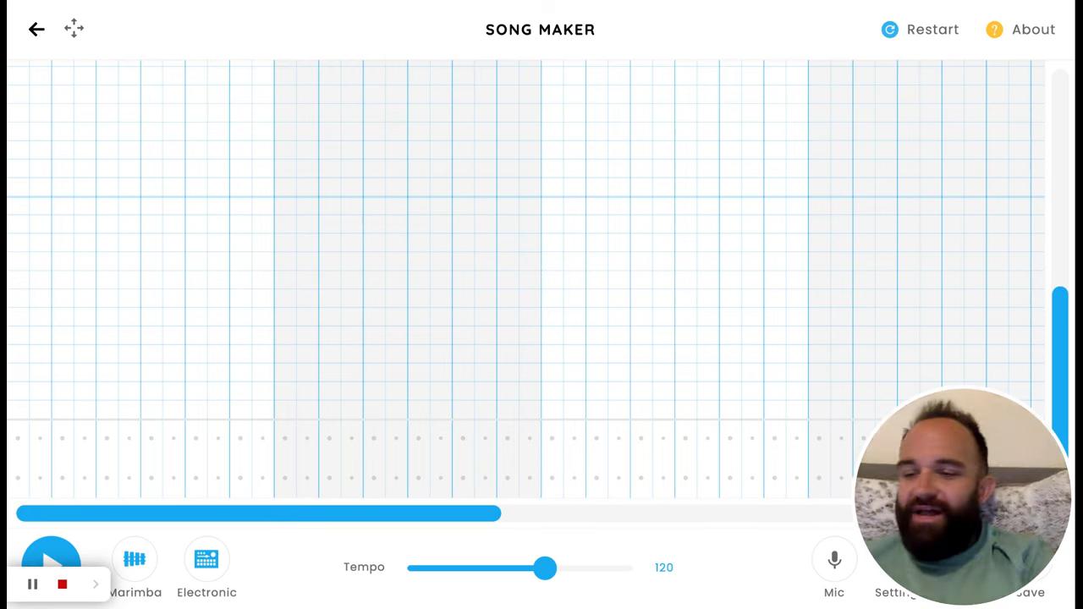
mouse_move(214, 269)
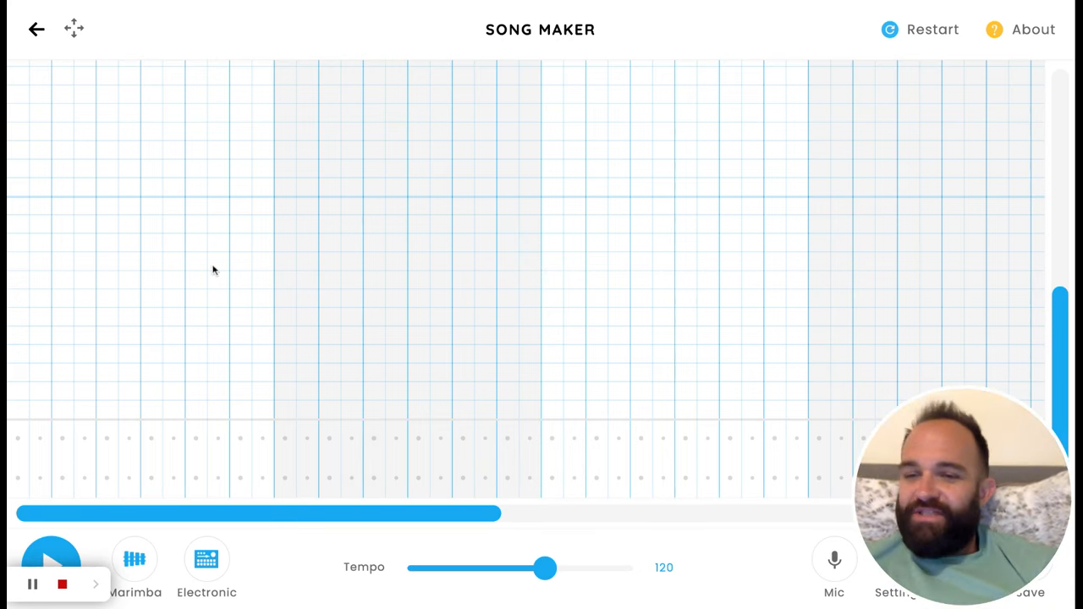
mouse_move(24, 256)
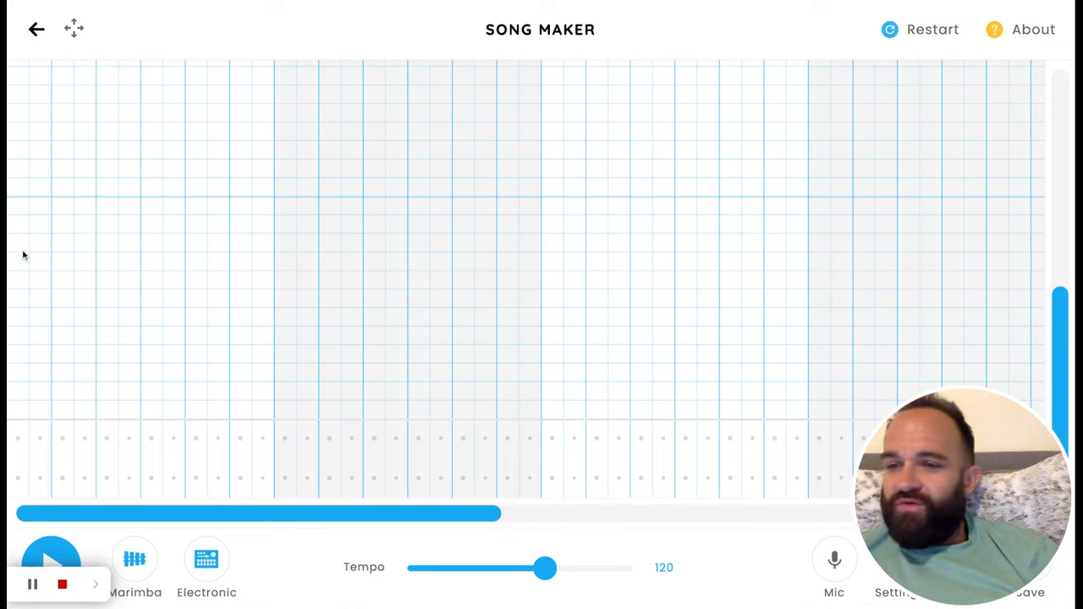
Place the purple bass, orange eighth-note row and yellow pairs across bars 1–4.
left_click(17, 244)
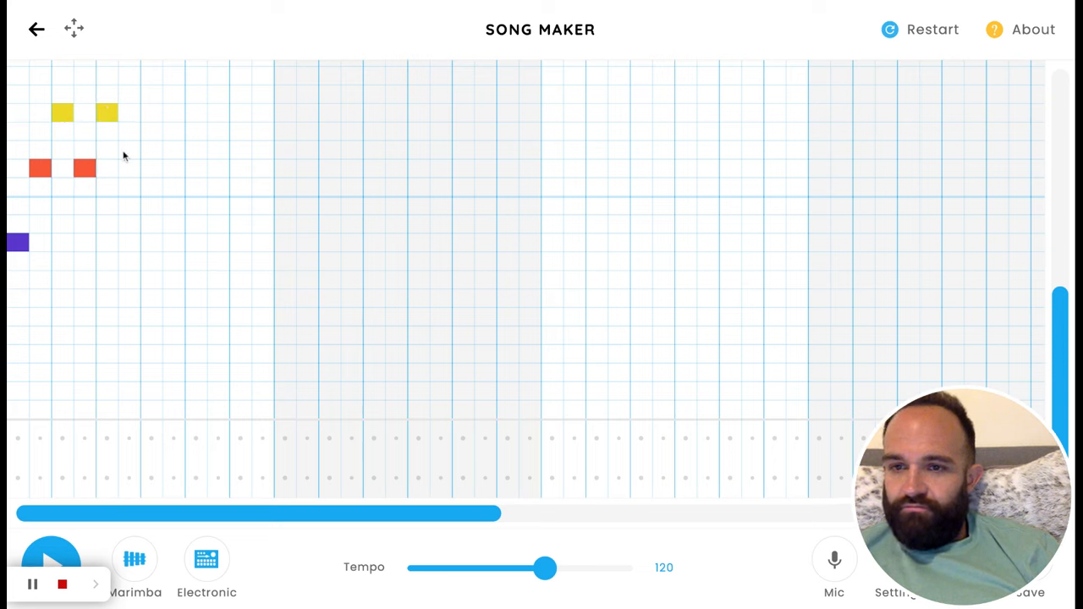
left_click(127, 168)
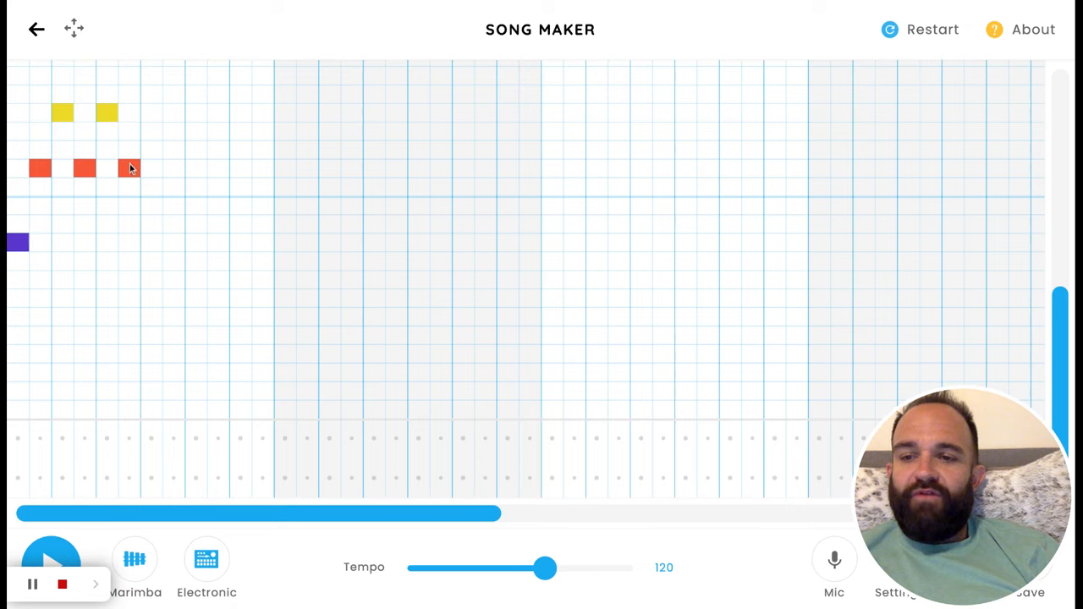
mouse_move(73, 106)
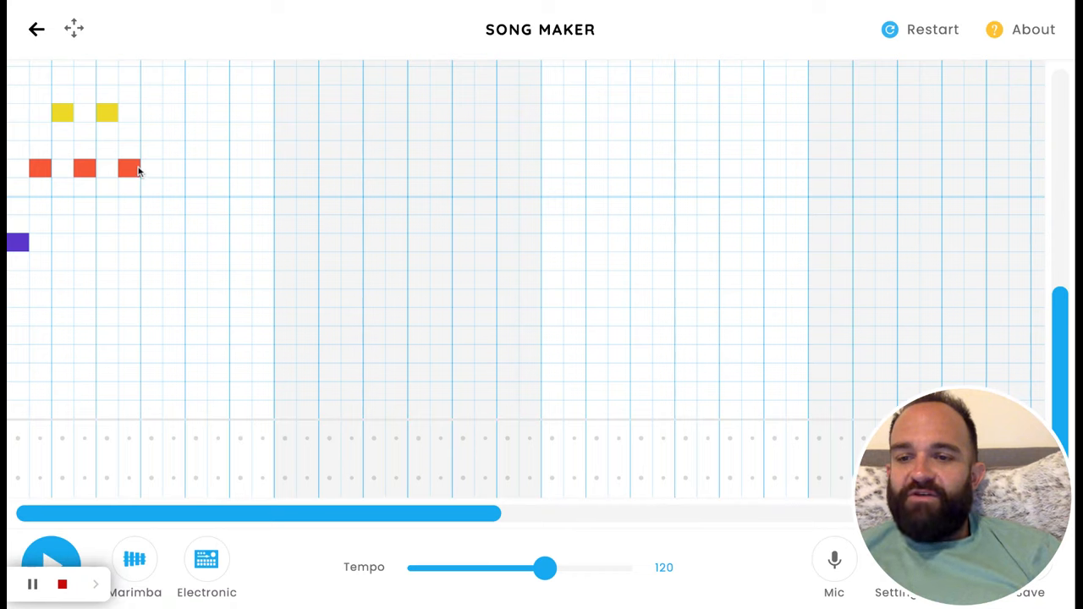
left_click(172, 168)
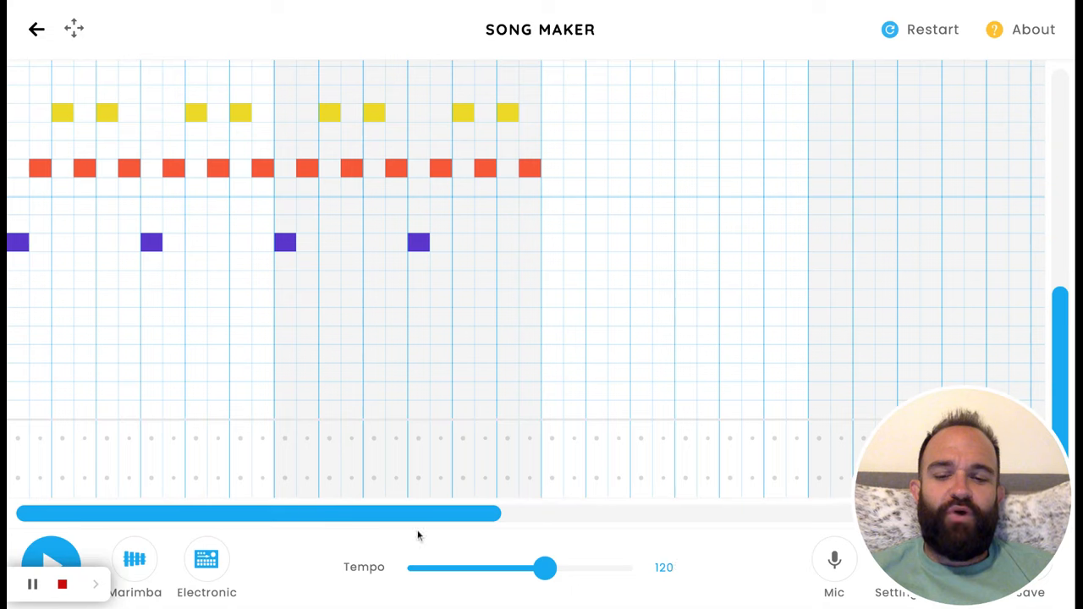
mouse_move(345, 582)
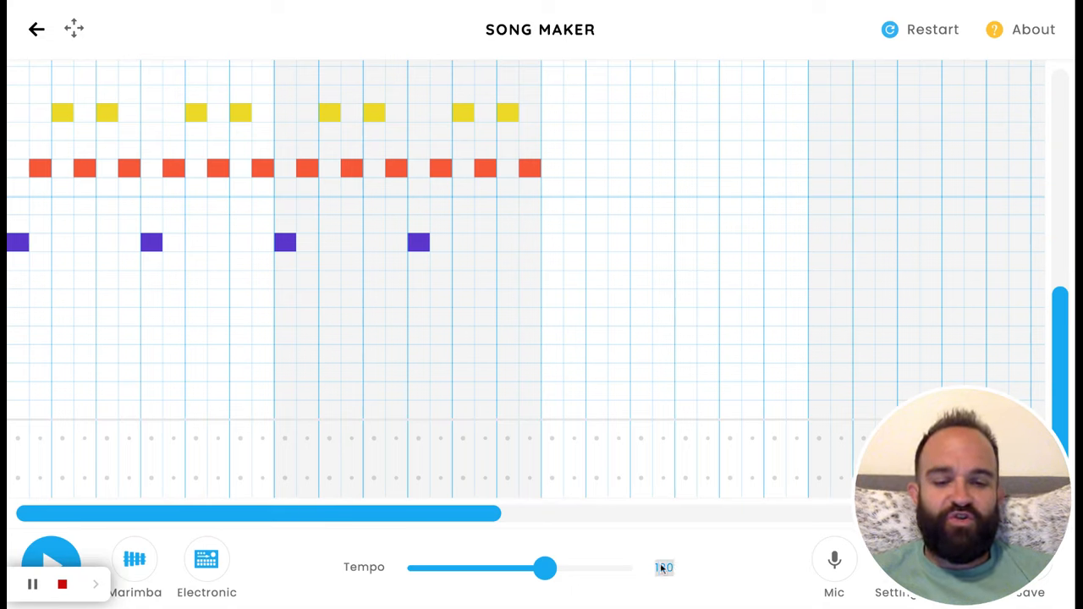
Raise the tempo from 120 to 192 BPM.
type("192")
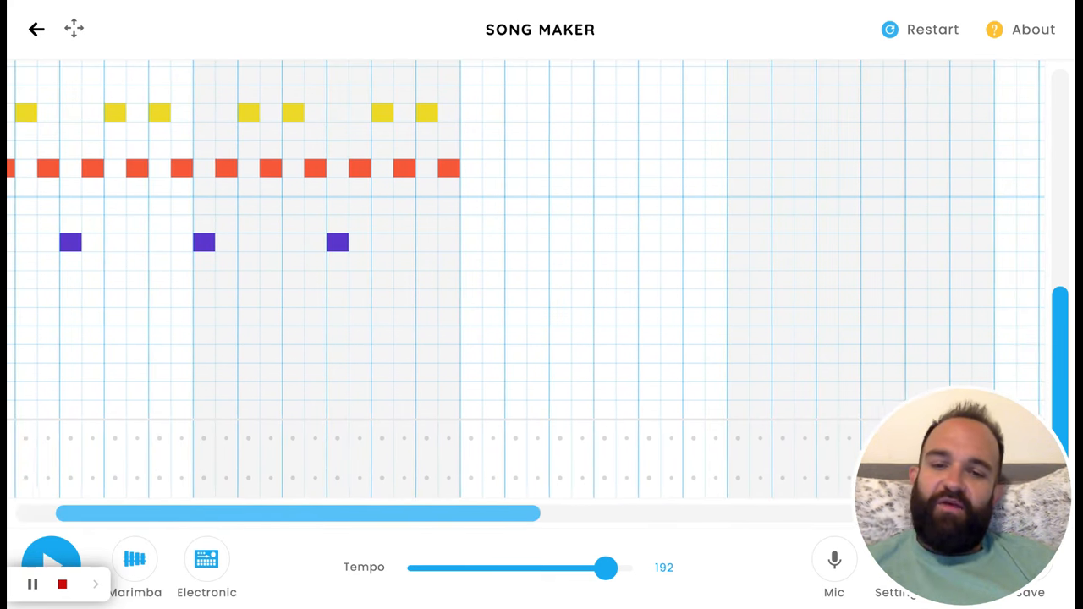
Add the orange and pink pattern with blue bass notes, then teal and green bass notes.
left_click(468, 261)
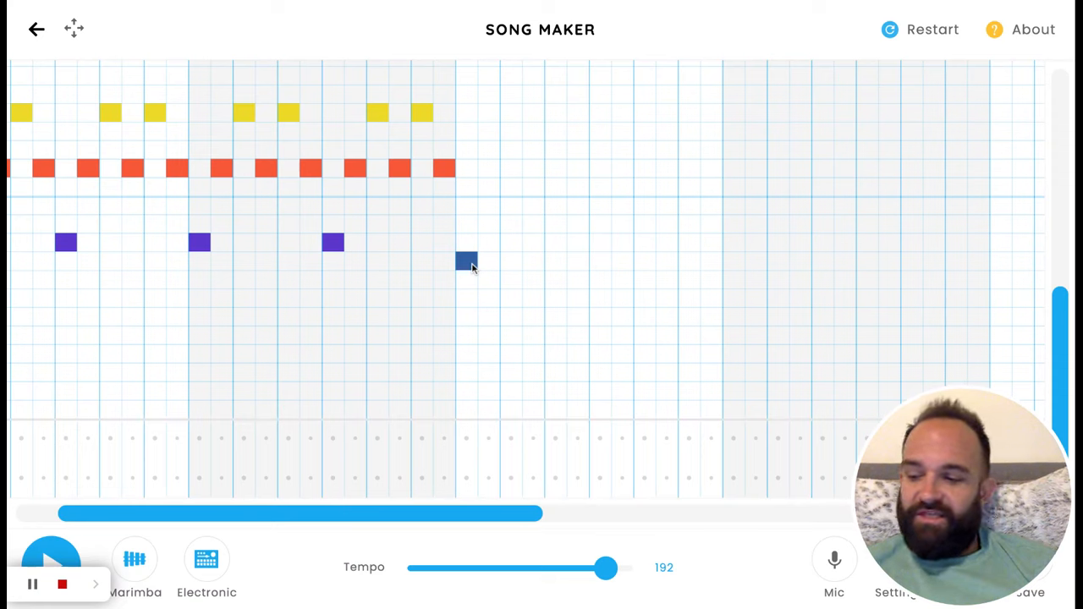
left_click(488, 205)
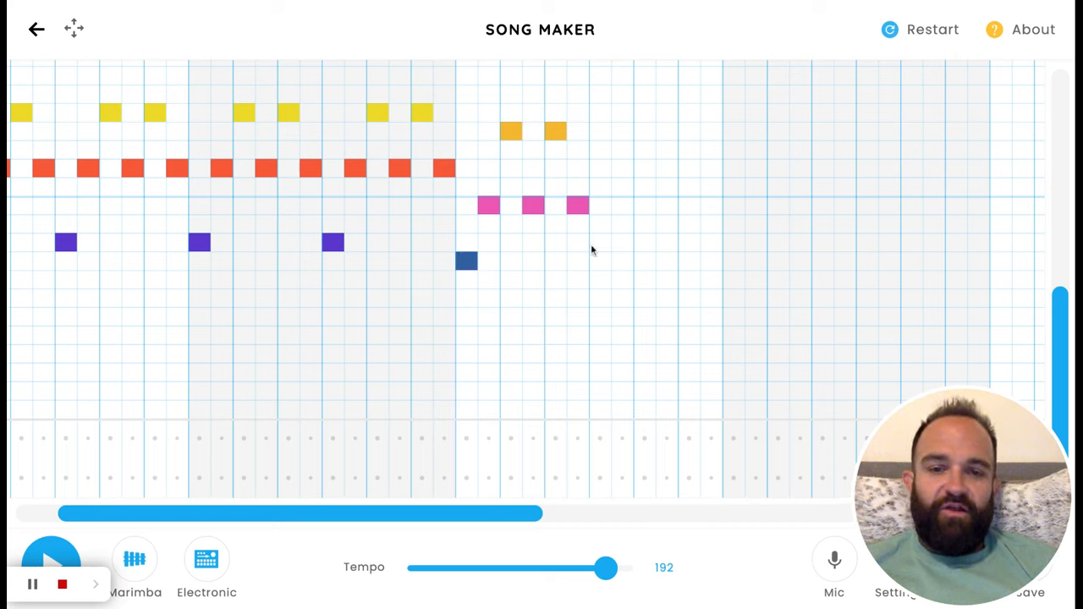
left_click(601, 260)
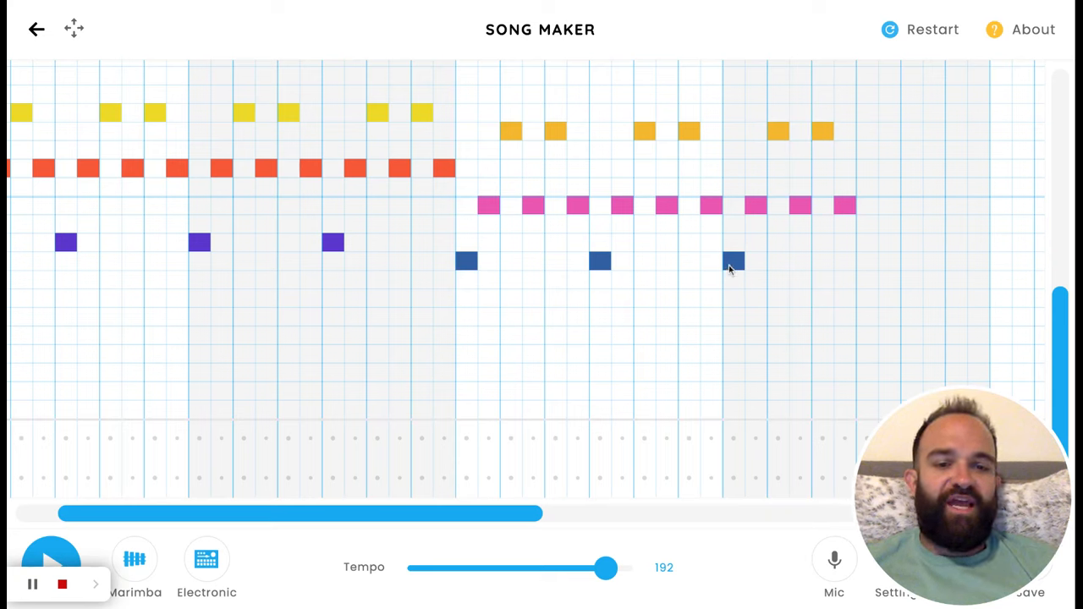
left_click(867, 279)
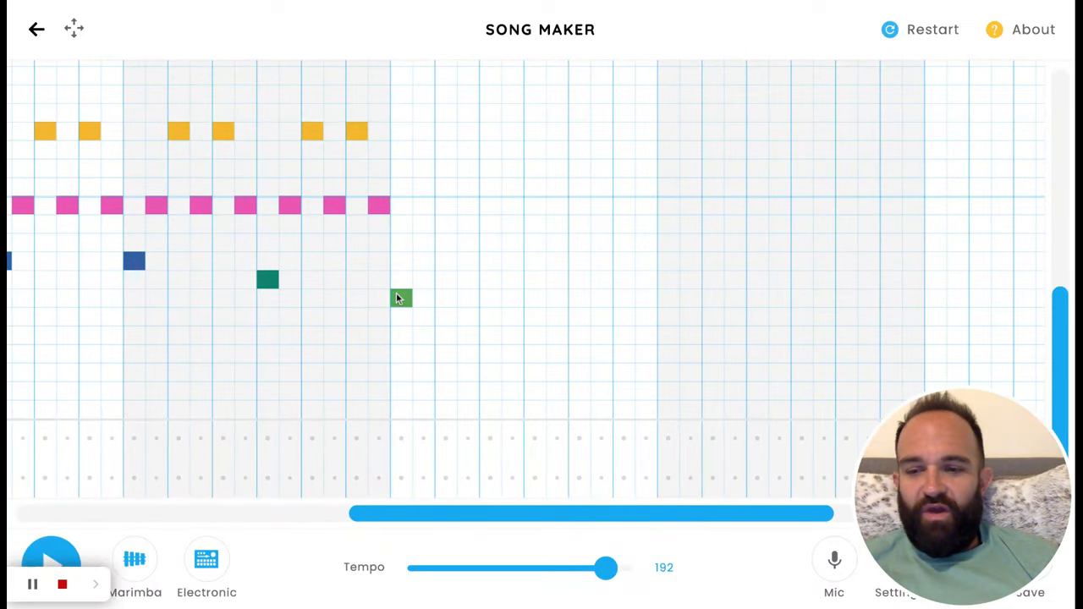
Fill the following bars with red pairs, a continuous purple row and green bass notes.
left_click(400, 298)
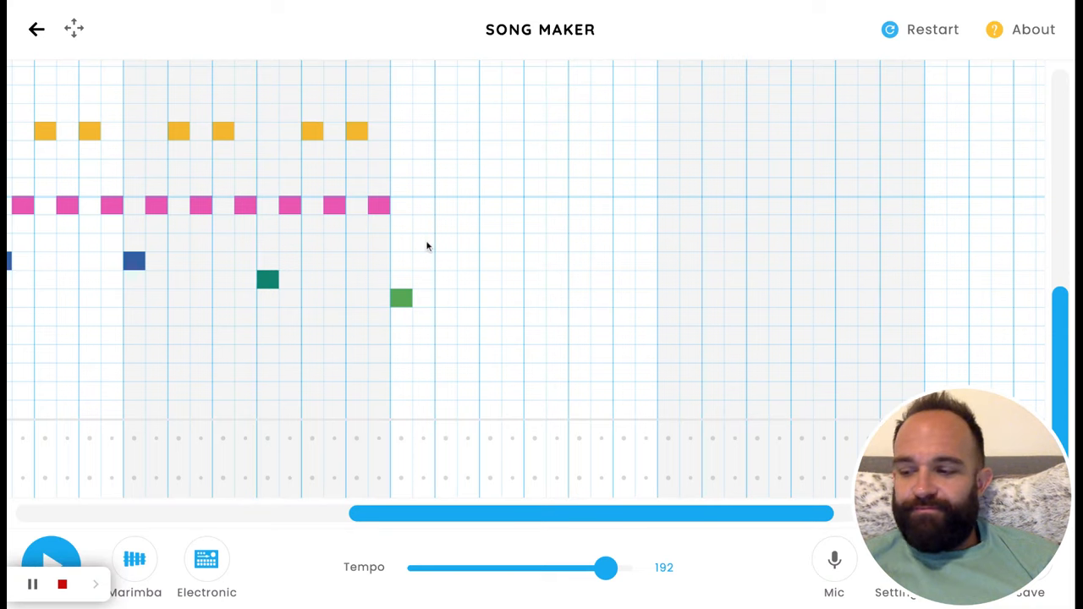
left_click(424, 244)
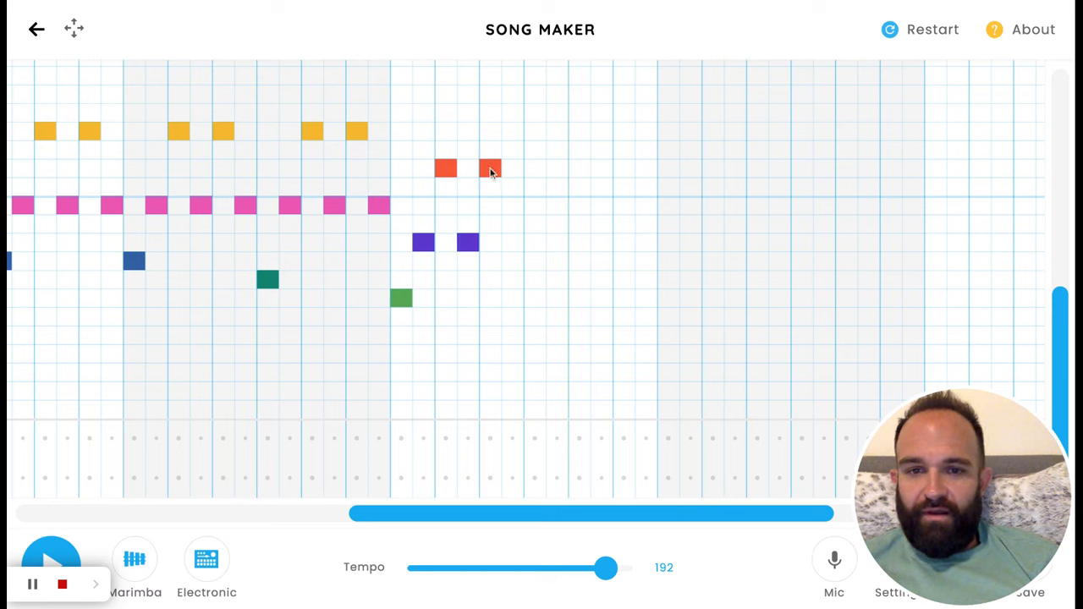
left_click(511, 243)
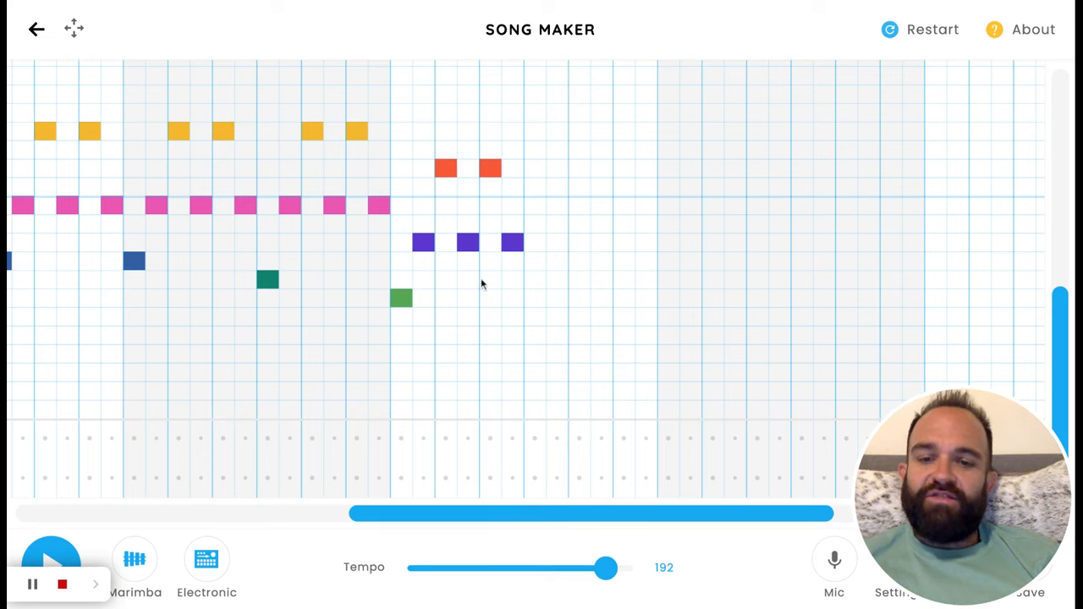
left_click(535, 298)
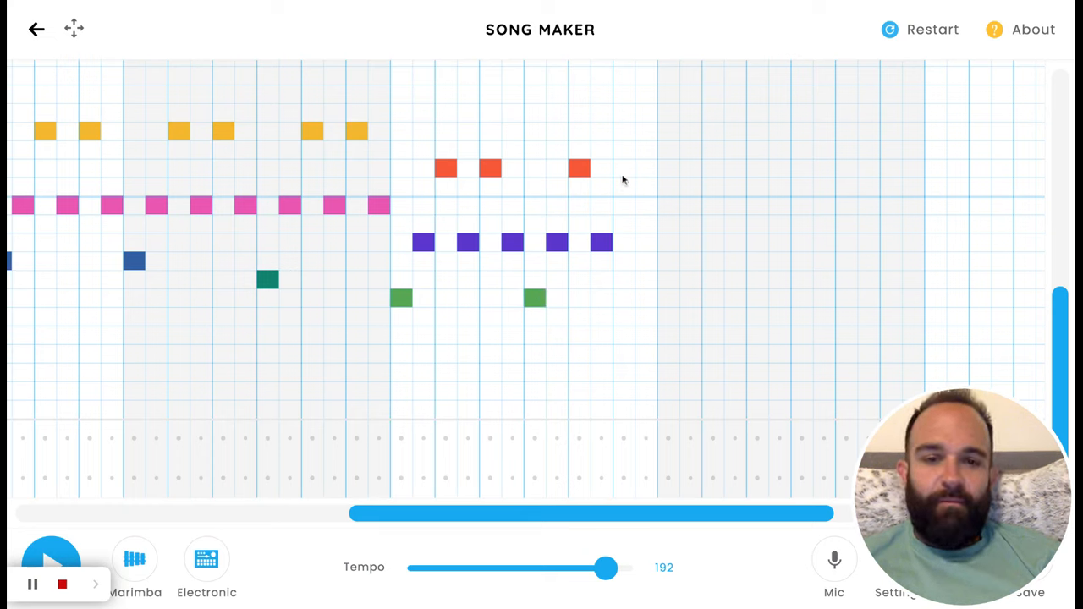
left_click(668, 298)
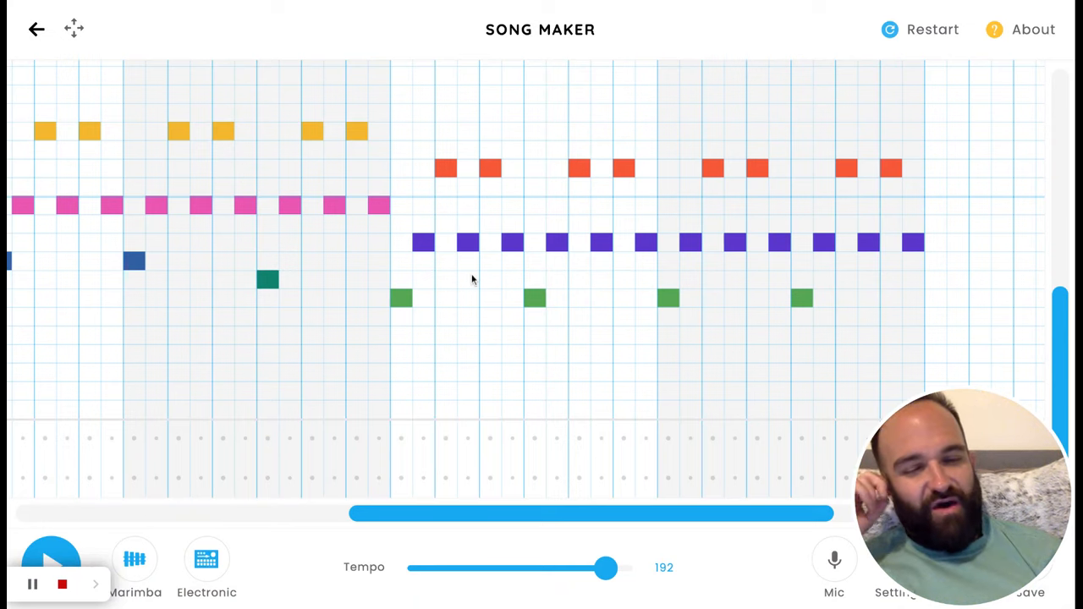
mouse_move(703, 281)
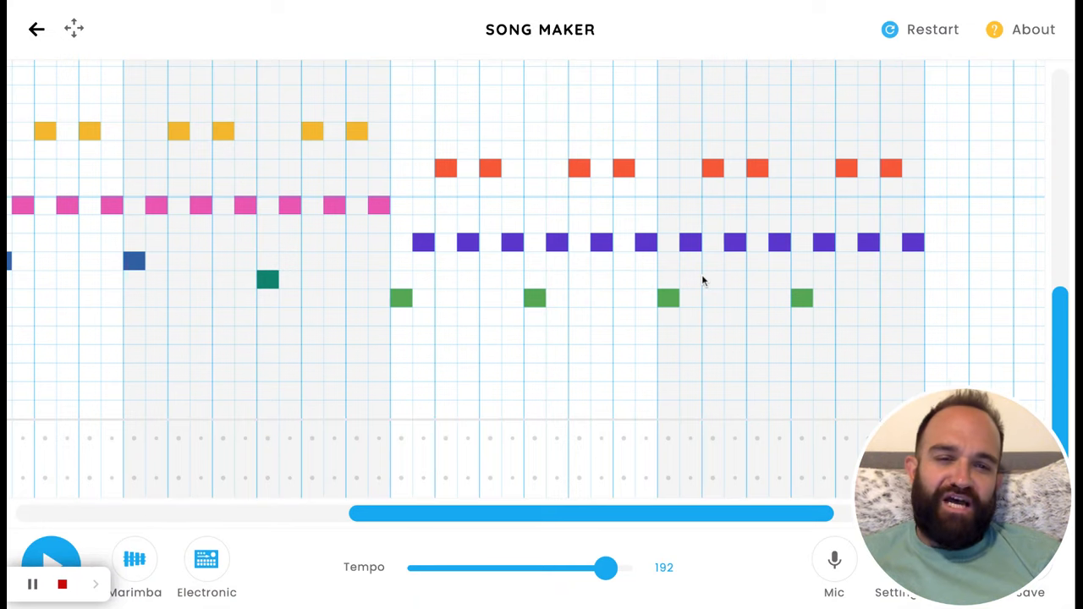
mouse_move(460, 281)
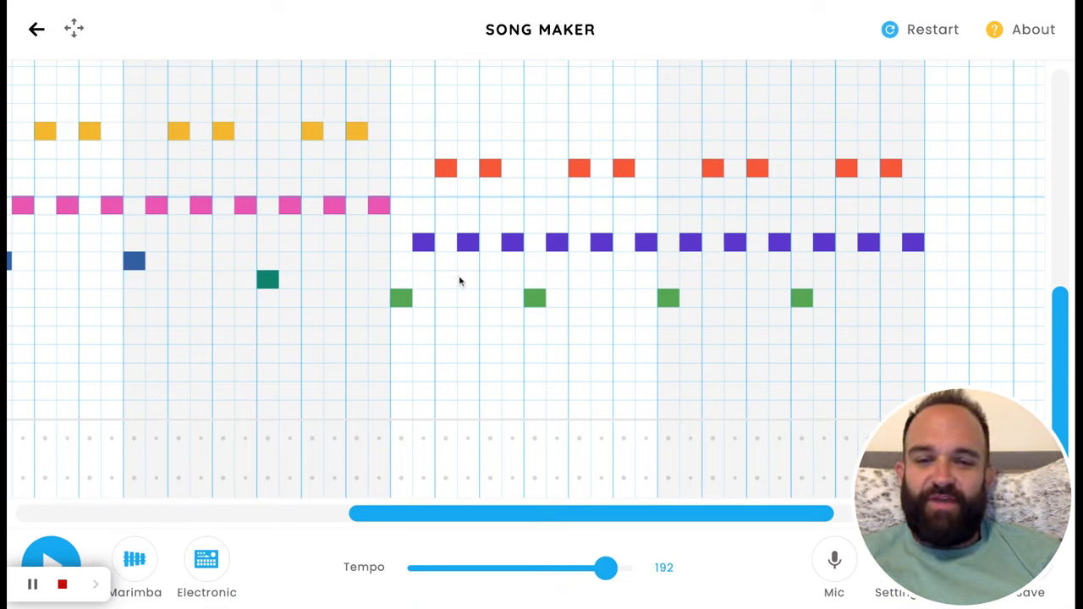
mouse_move(709, 533)
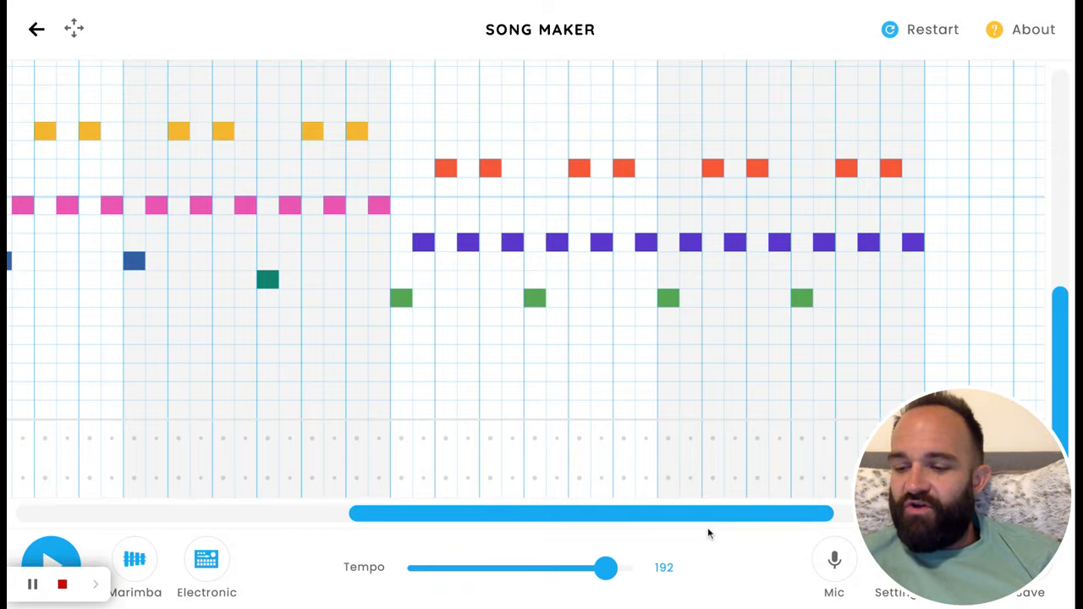
mouse_move(653, 524)
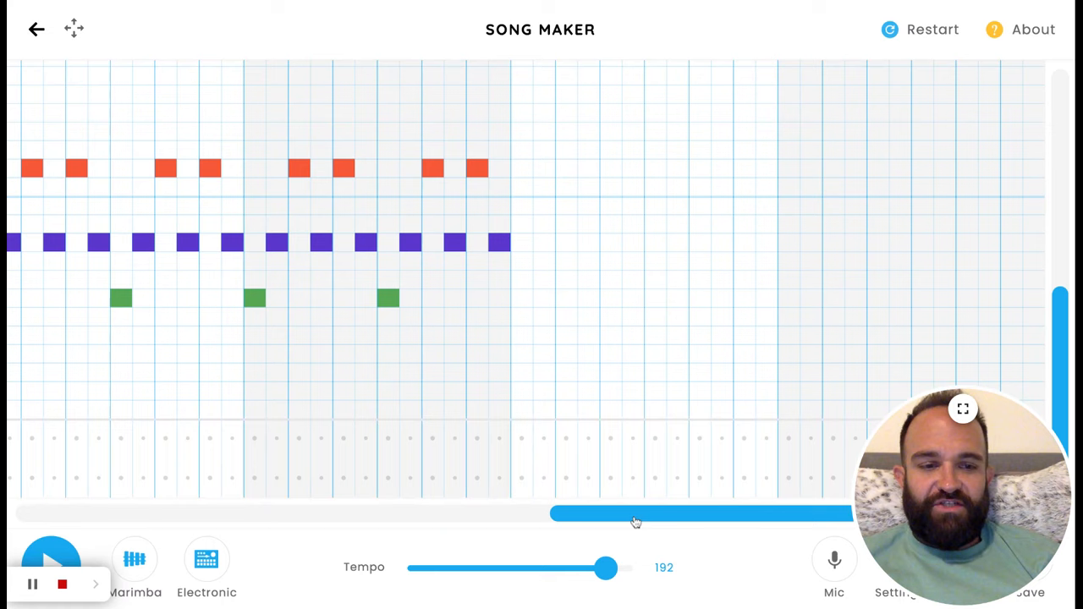
mouse_move(796, 285)
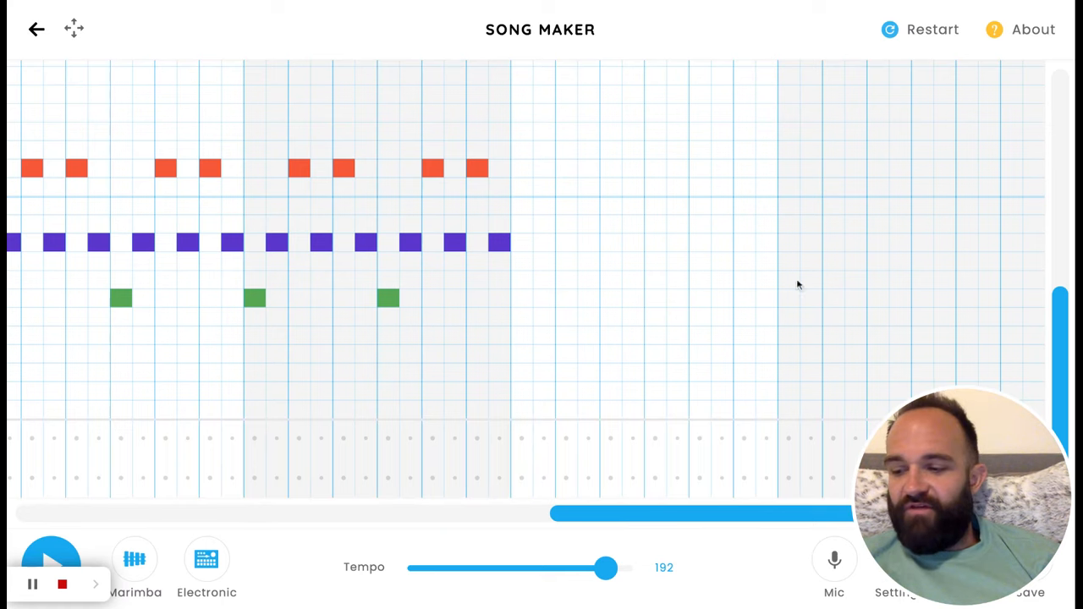
mouse_move(521, 340)
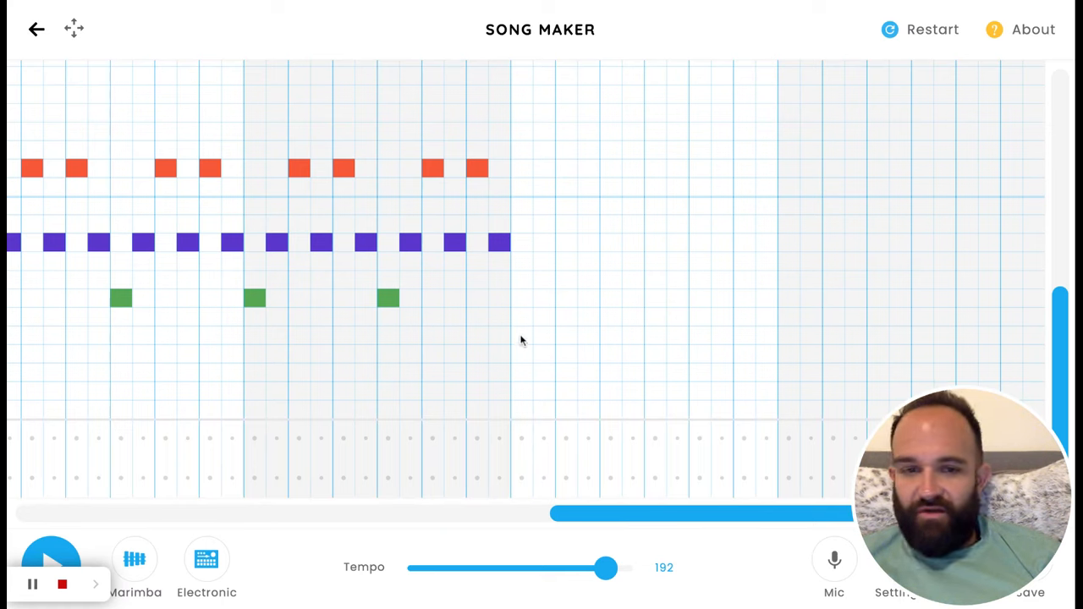
Start the final section of pink pairs, a steady blue row and yellow bass notes.
left_click(522, 335)
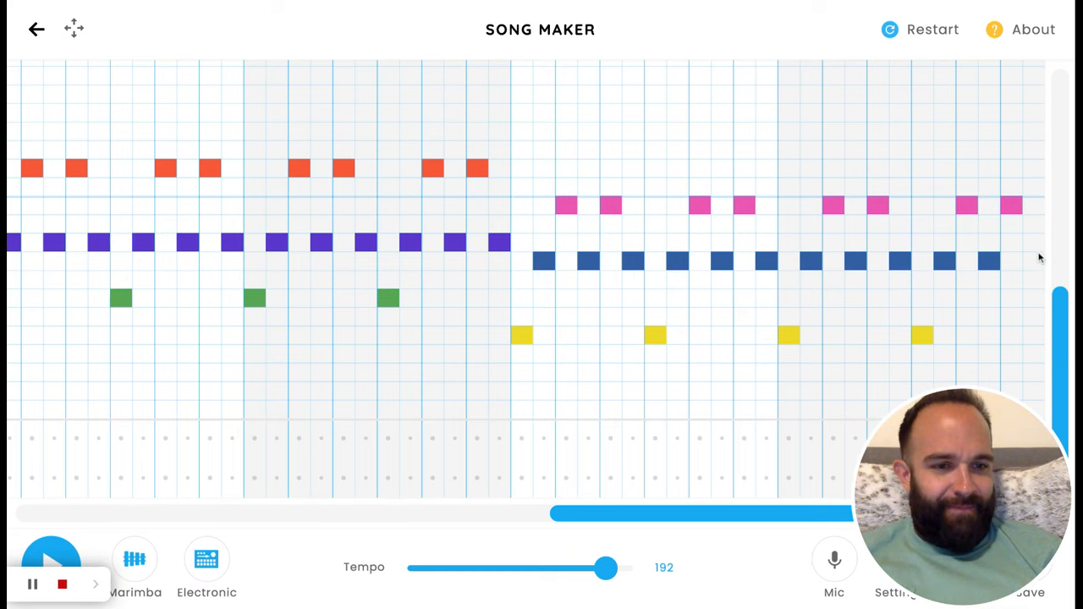
mouse_move(1040, 263)
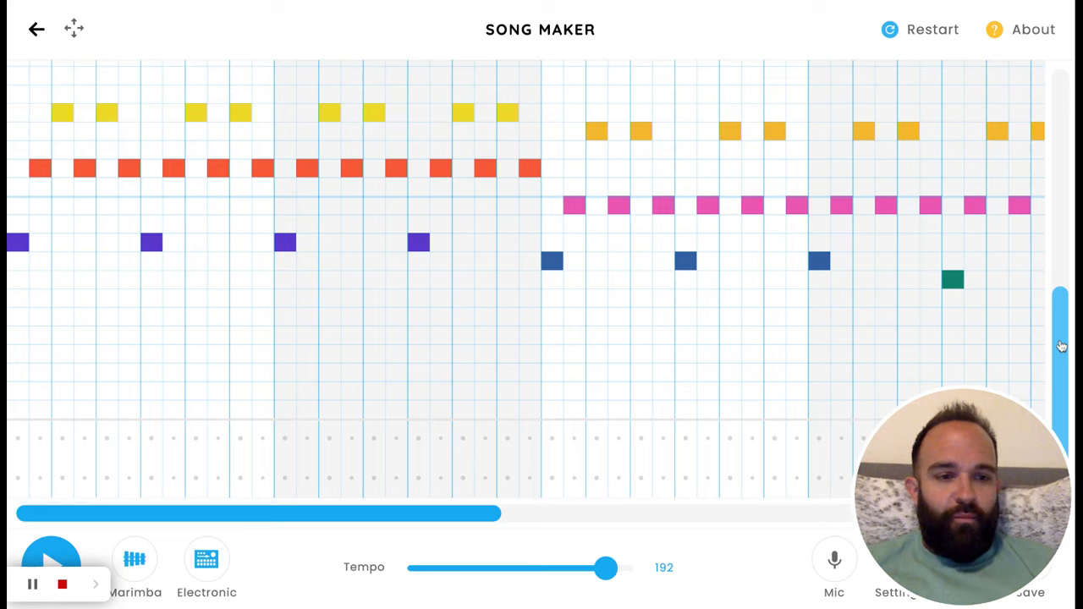
Place the red, pink, blue and green arch melody in bars 1–4 and play it.
scroll("down", 3)
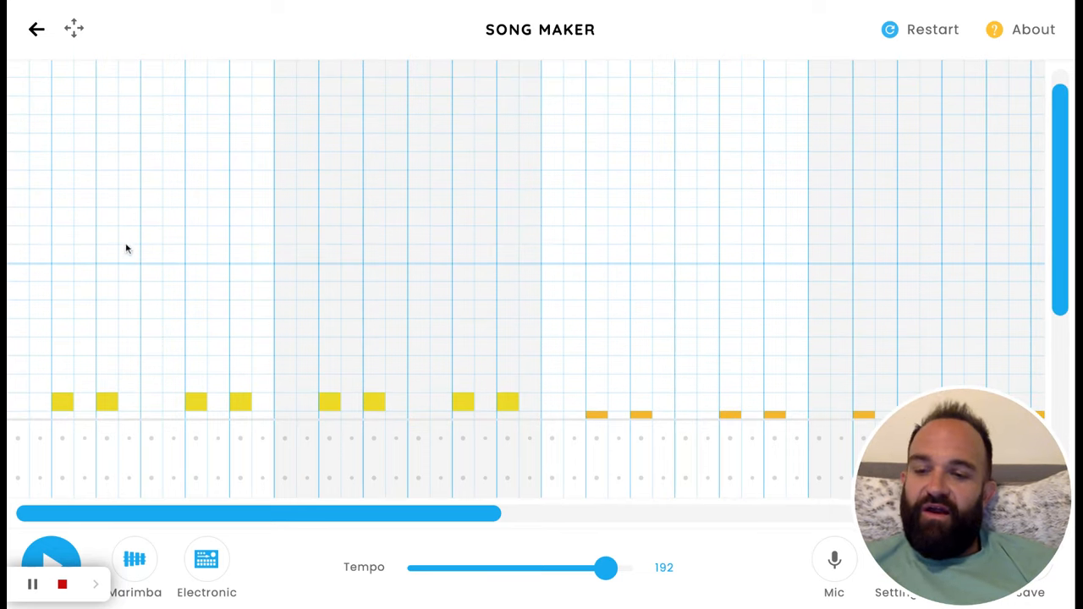
mouse_move(37, 347)
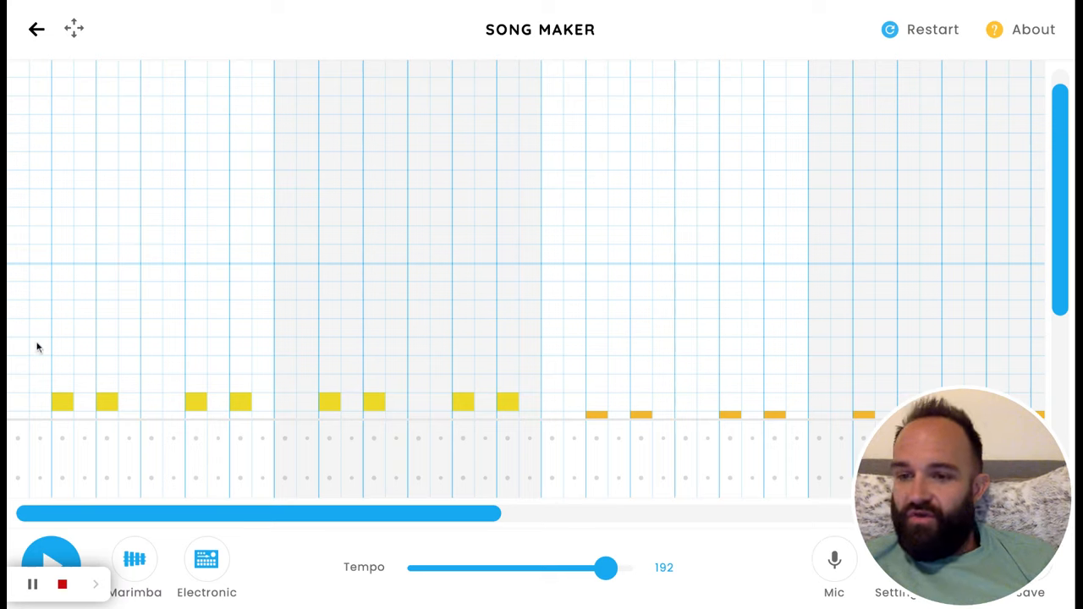
mouse_move(20, 366)
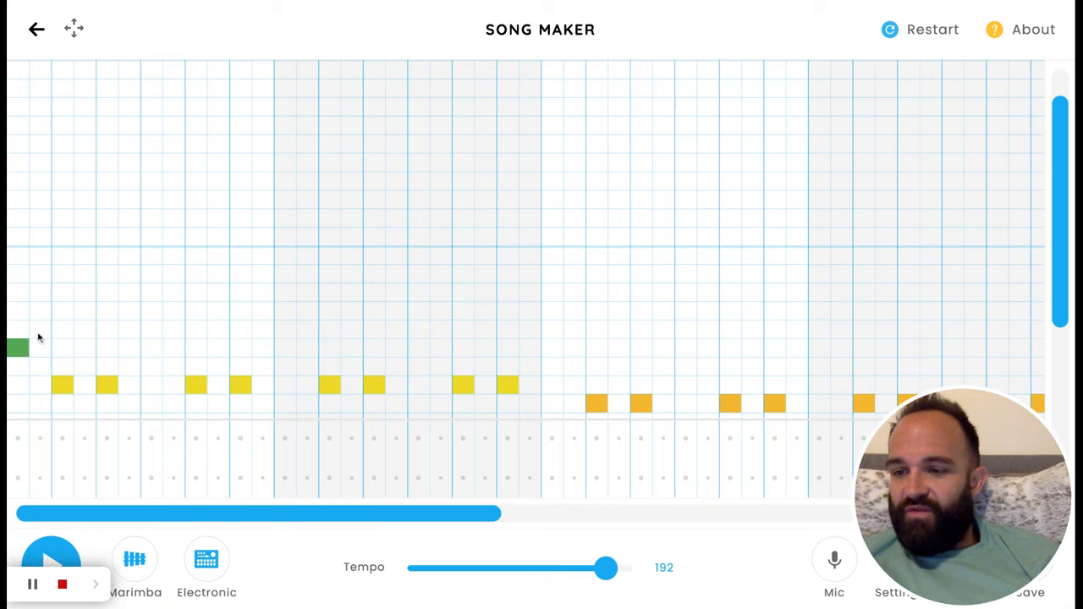
left_click(41, 311)
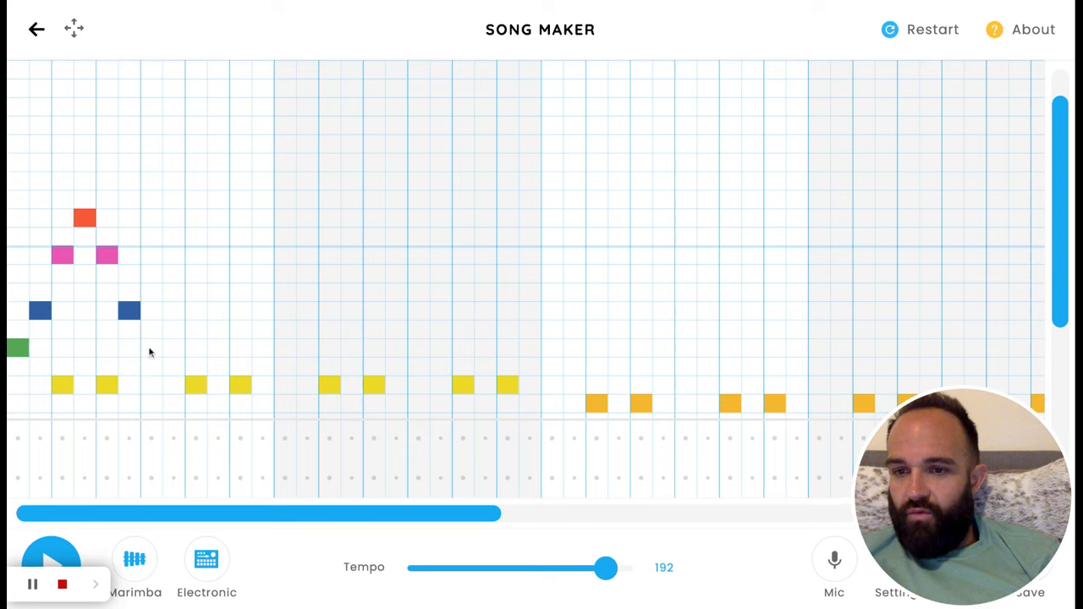
left_click(151, 347)
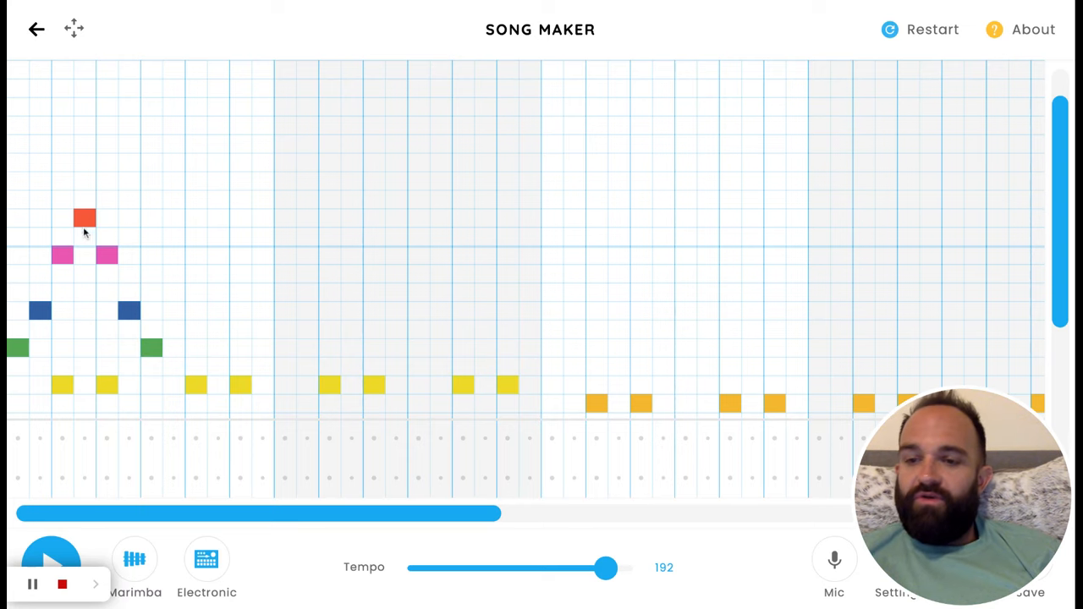
mouse_move(177, 328)
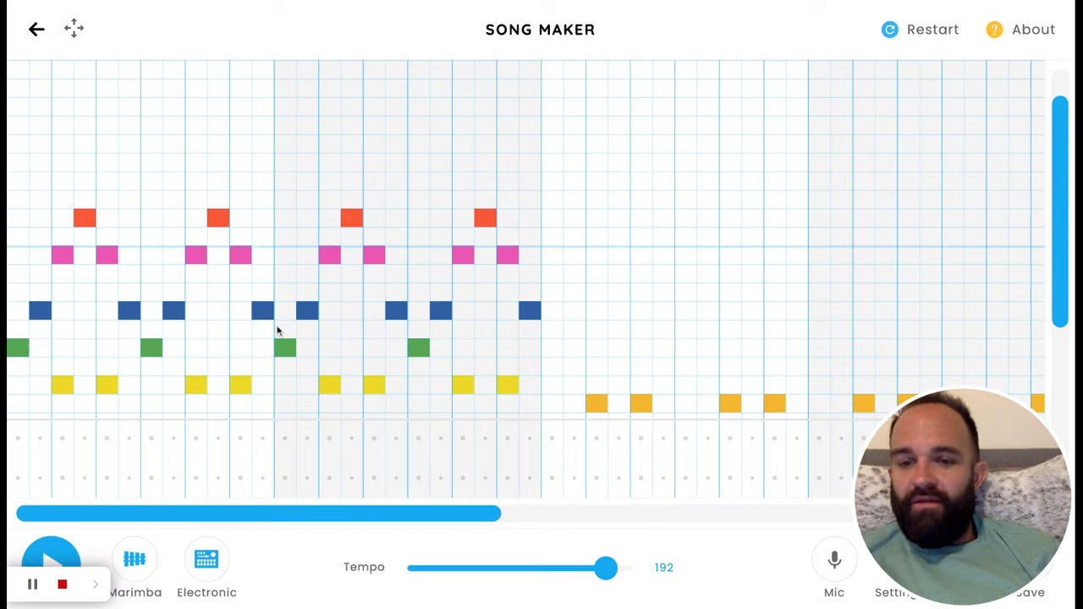
mouse_move(155, 335)
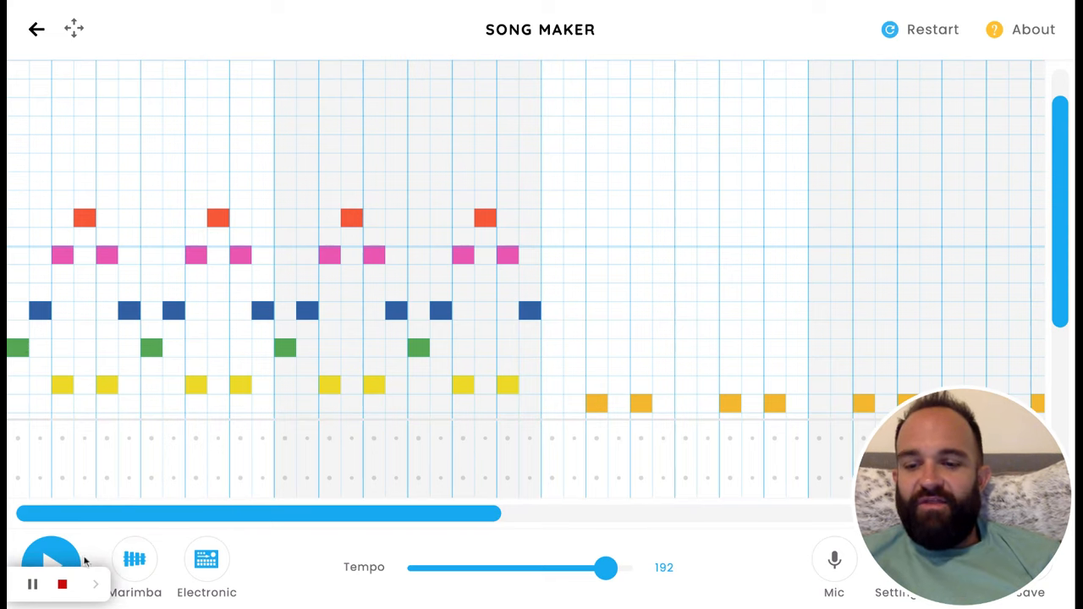
left_click(51, 555)
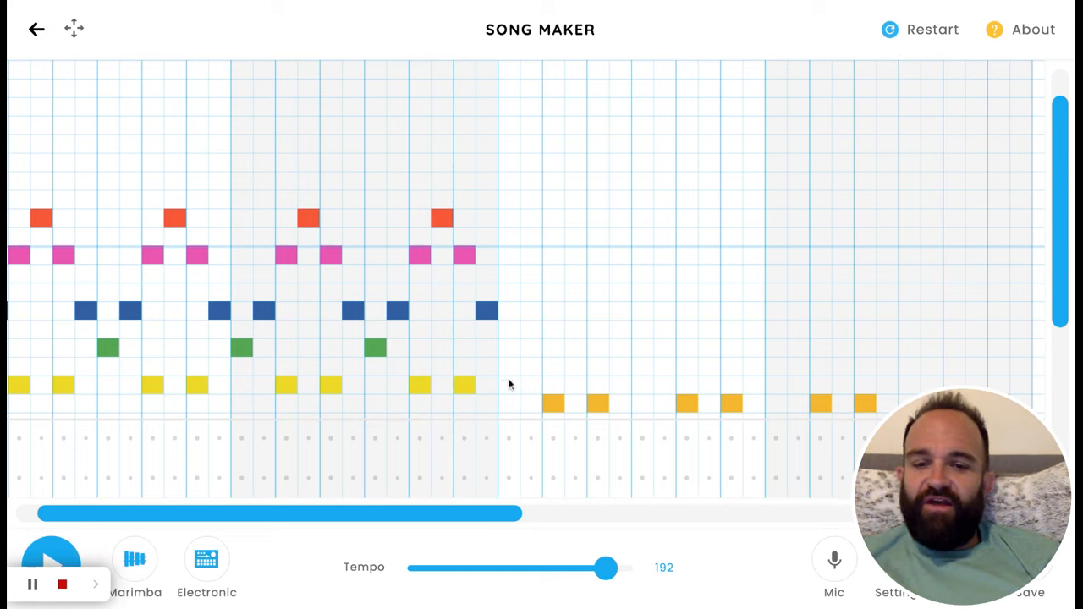
mouse_move(376, 350)
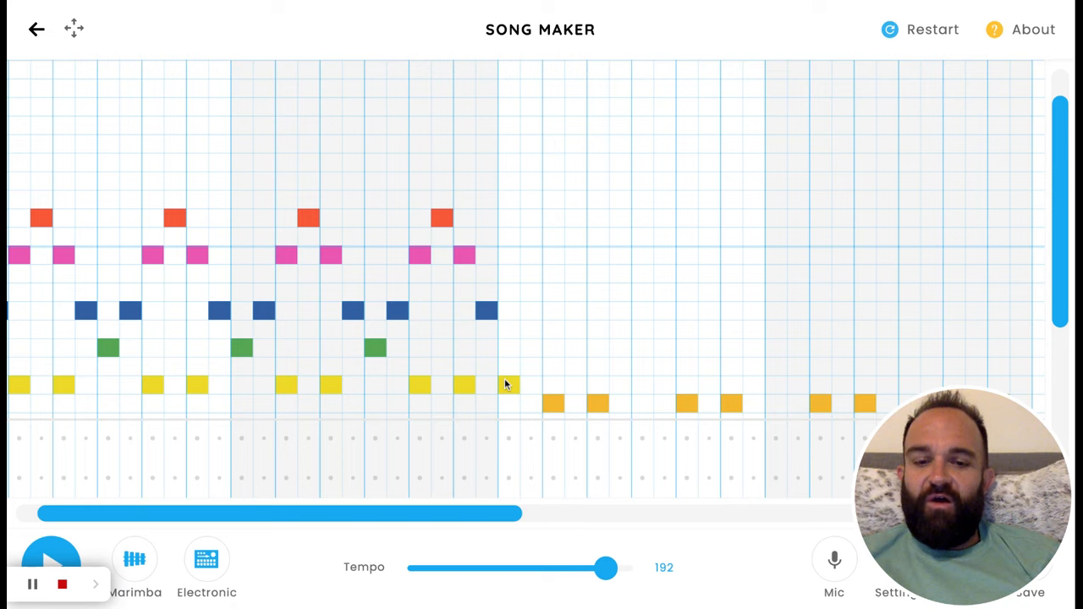
mouse_move(515, 389)
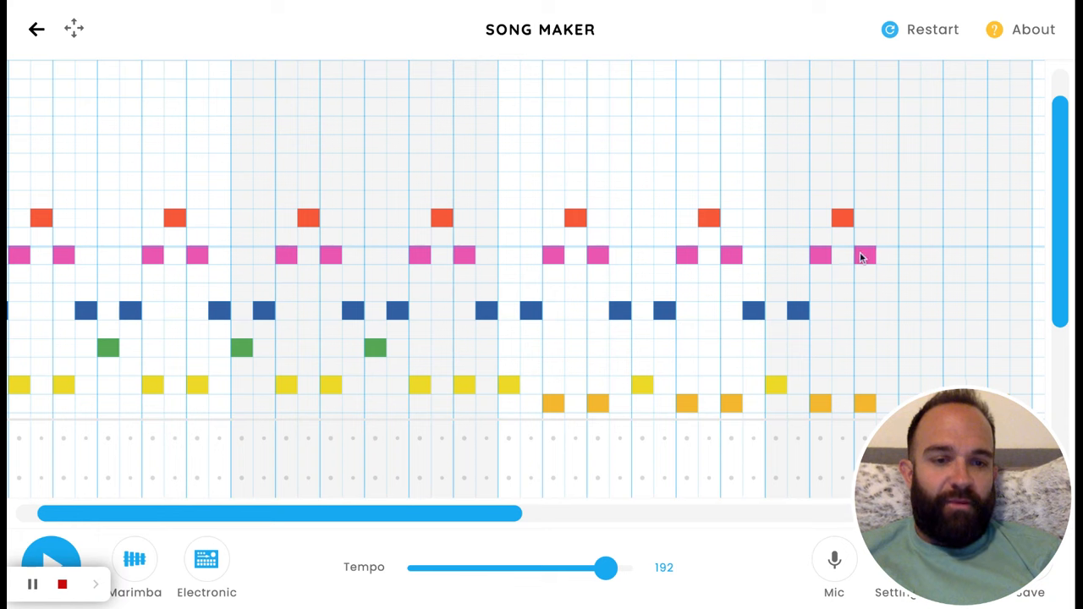
Copy the red, pink, blue and yellow melody into bars 5–8, then stop playback.
left_click(887, 311)
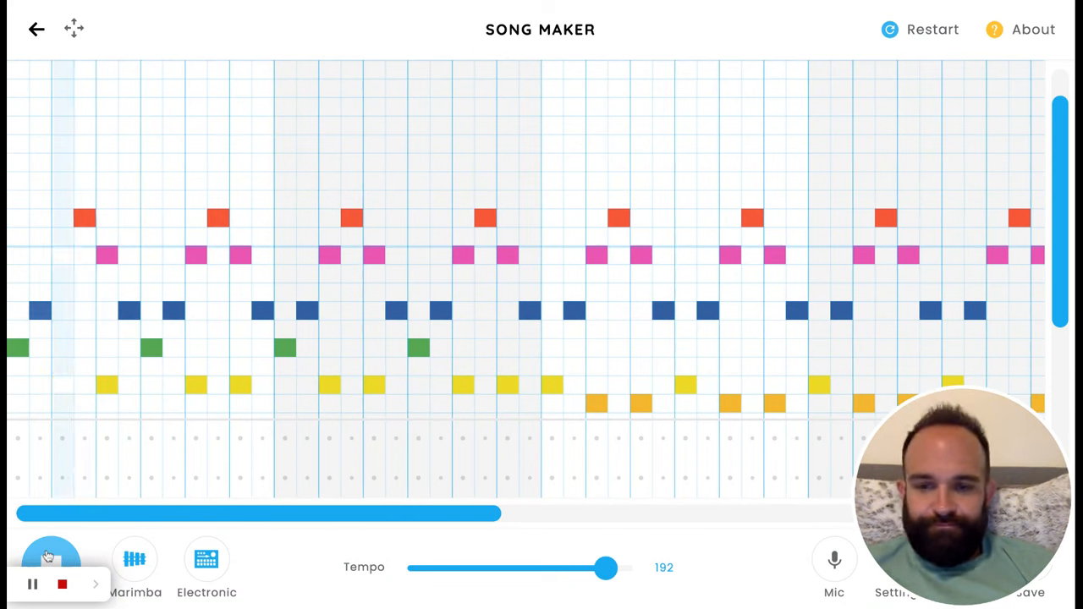
left_click(51, 559)
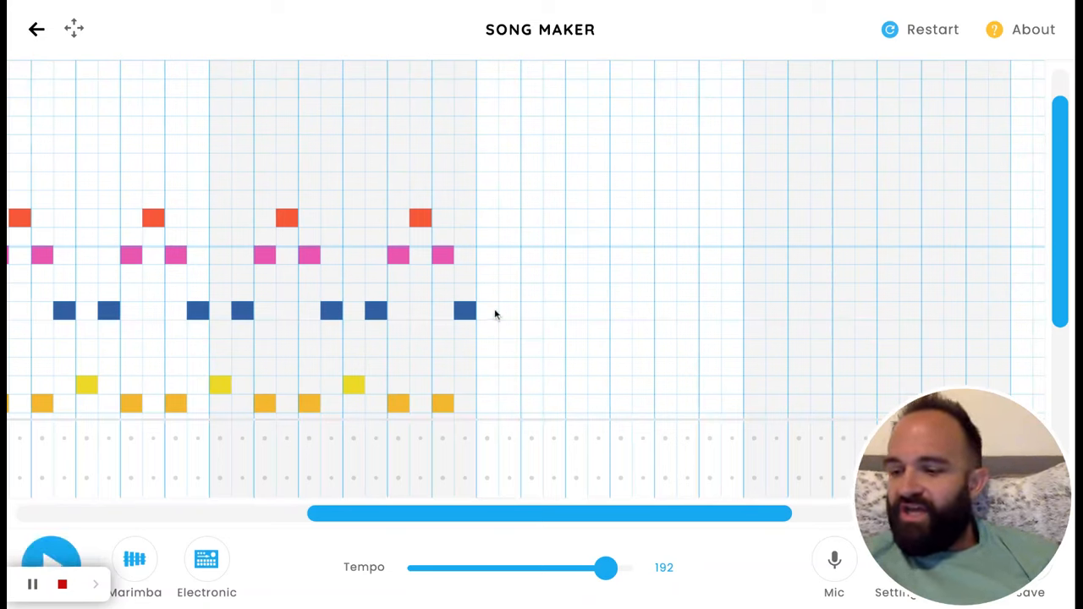
mouse_move(478, 335)
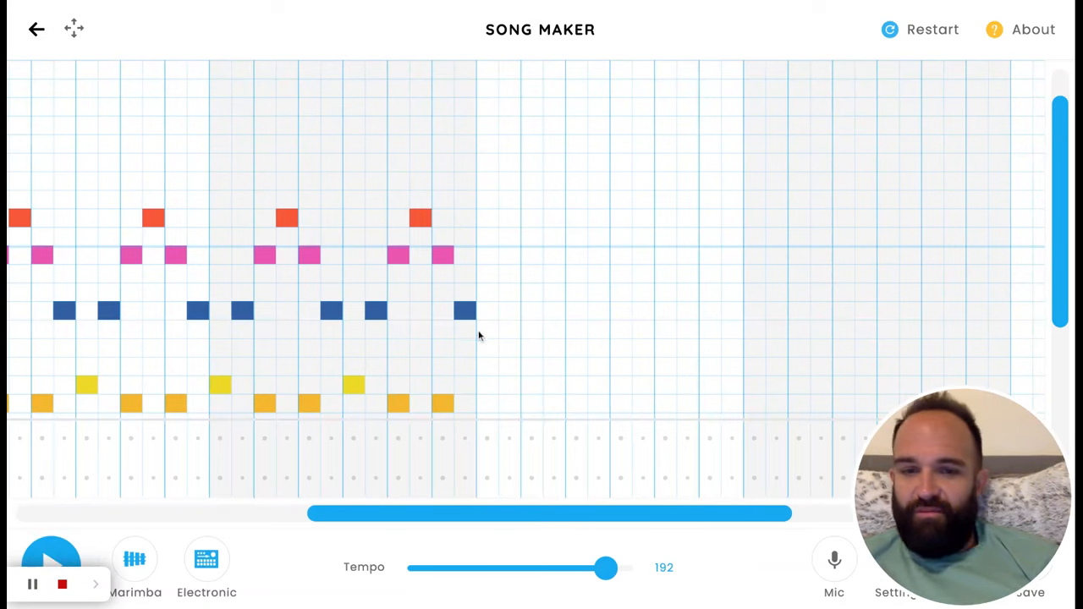
mouse_move(481, 386)
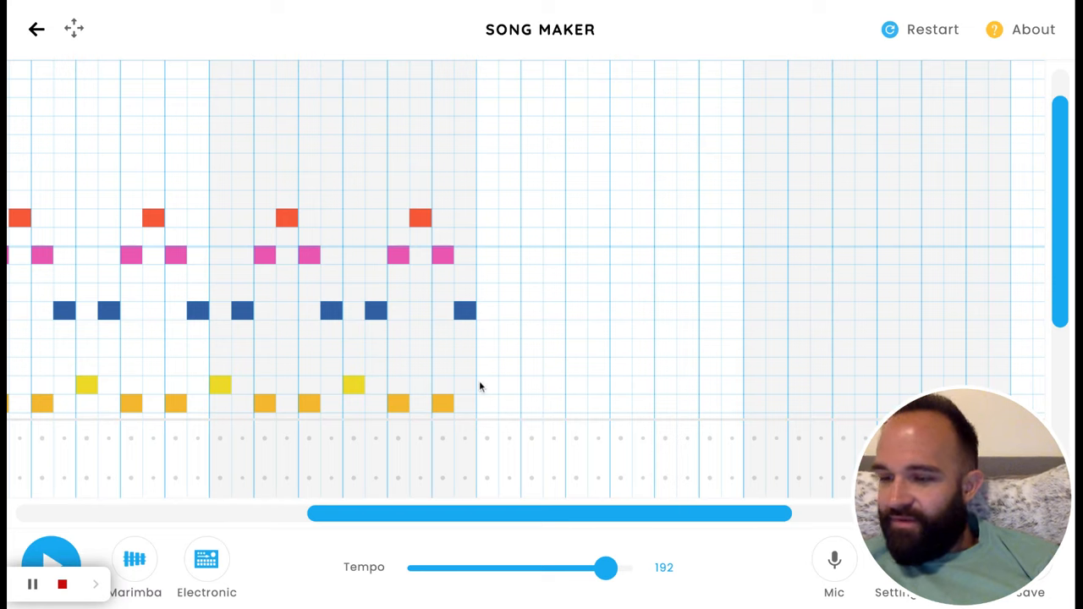
Place the yellow, purple, green and pink melody pattern across the next four bars.
left_click(488, 383)
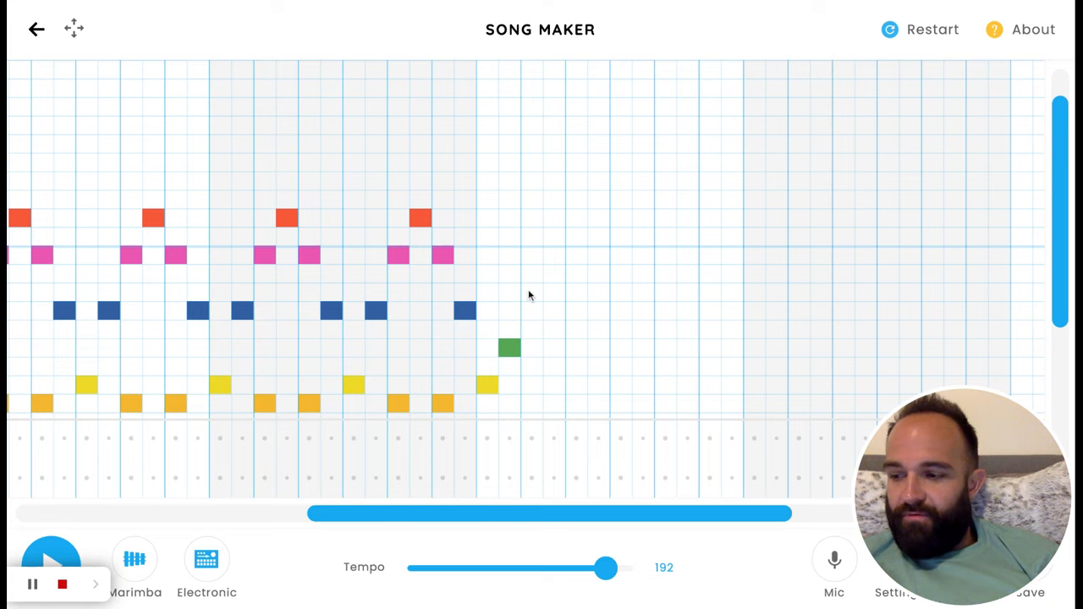
left_click(531, 292)
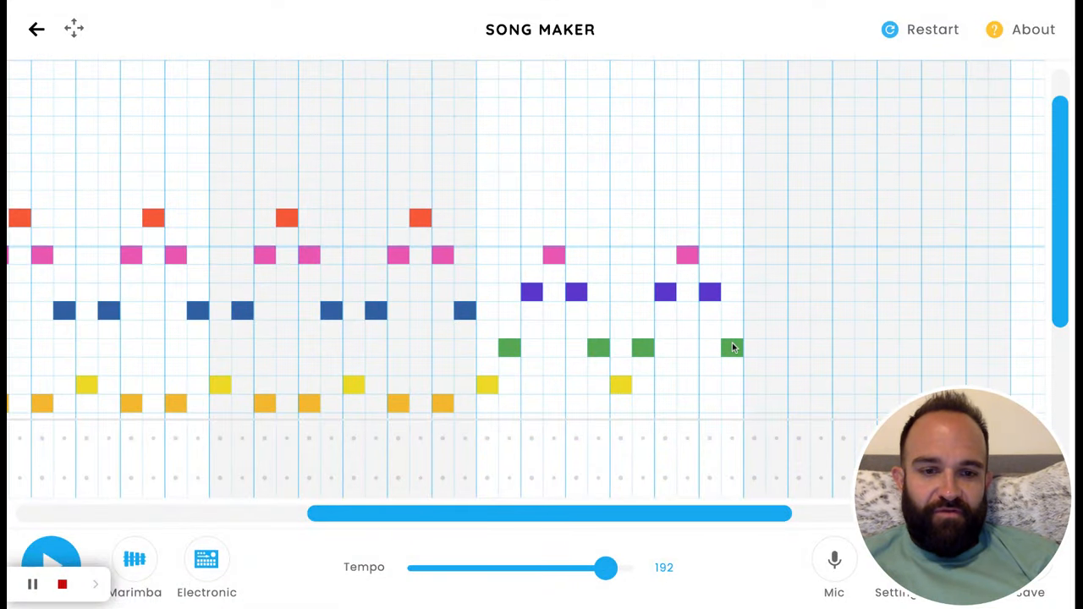
left_click(753, 347)
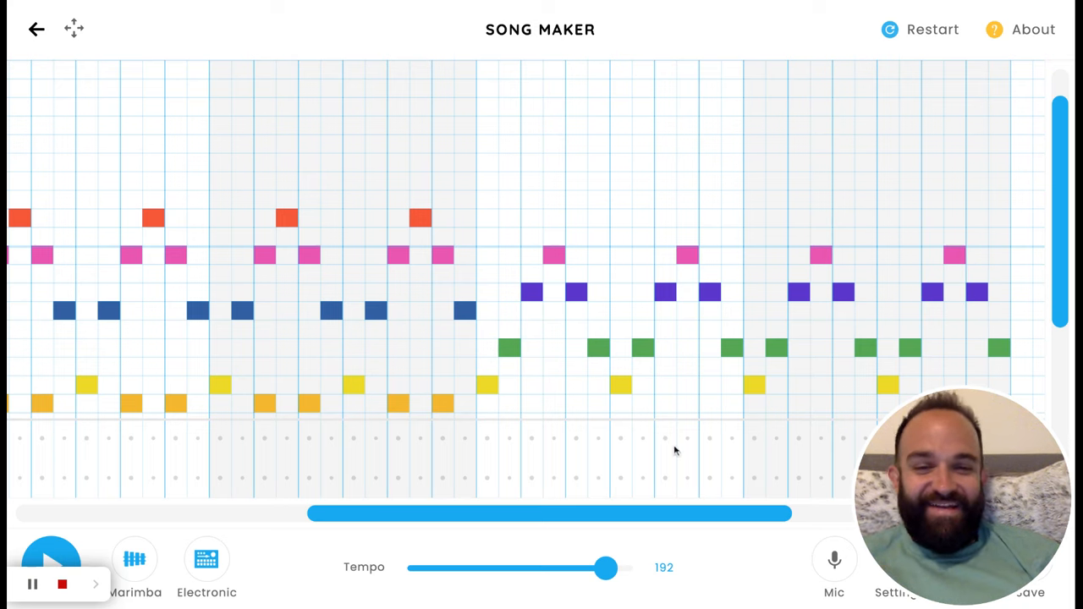
mouse_move(374, 482)
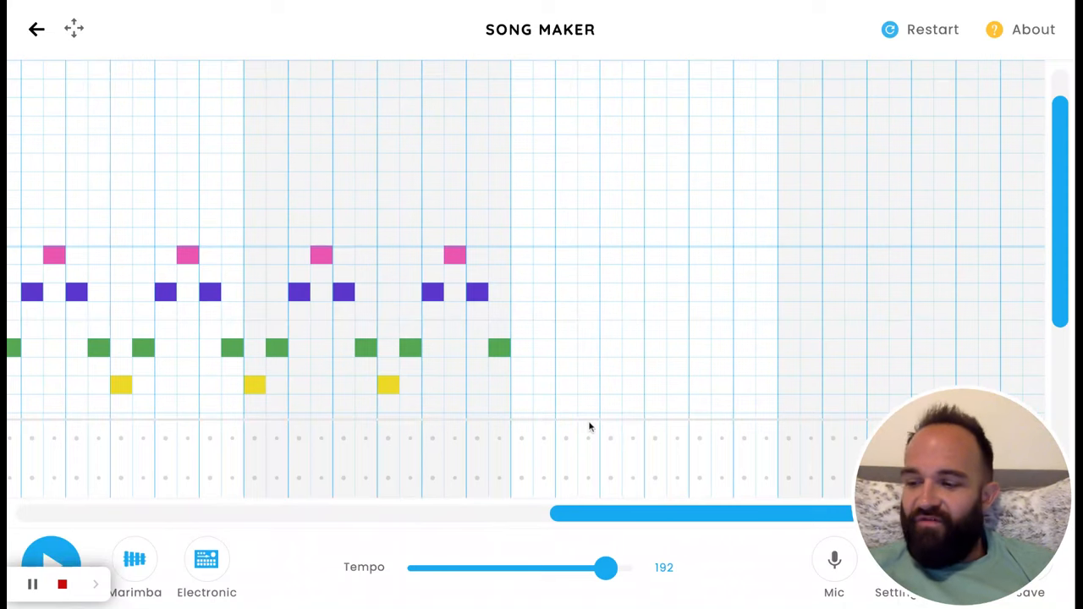
mouse_move(521, 376)
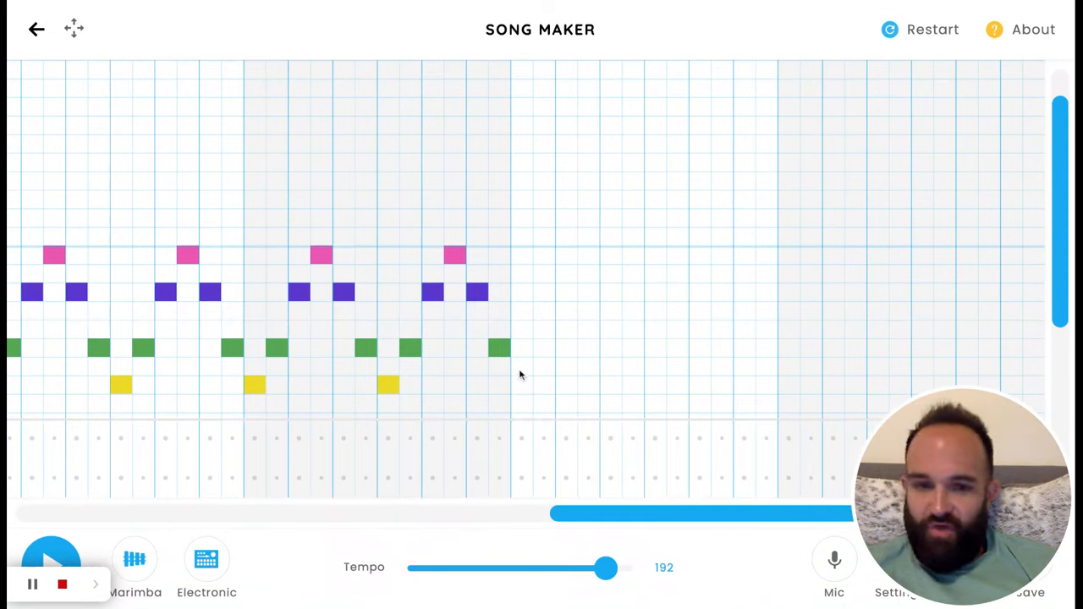
mouse_move(523, 369)
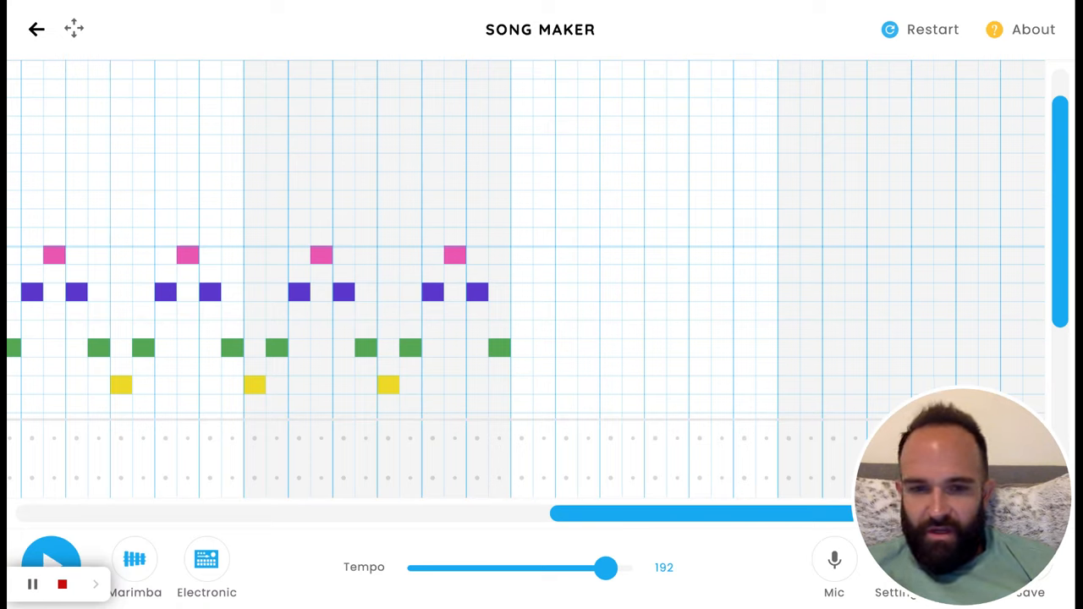
Place an orange note, a yellow note above it and a green note on the rising line.
left_click(521, 403)
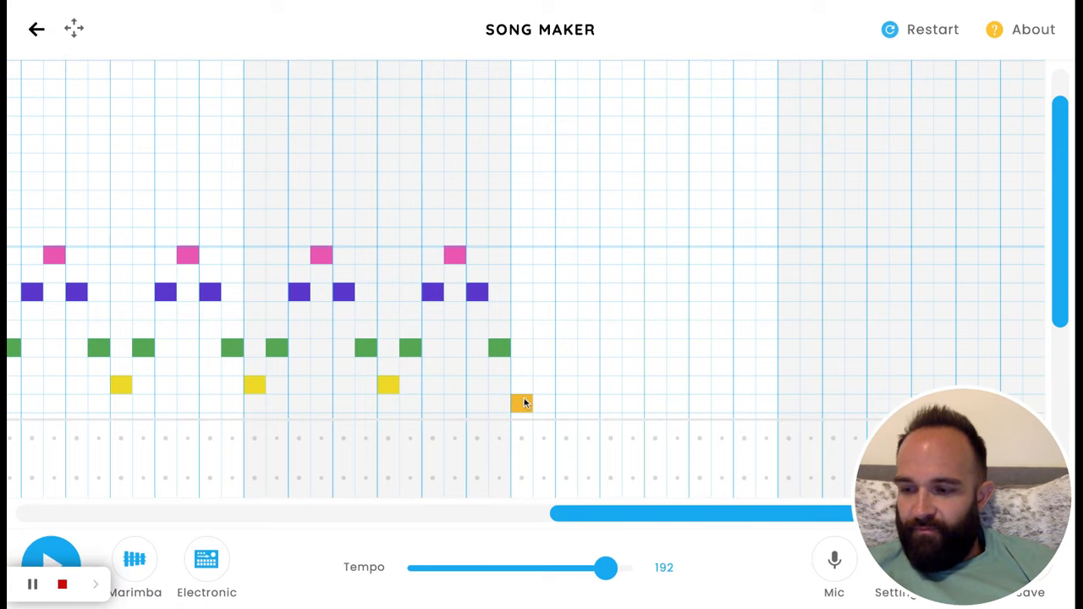
left_click(521, 403)
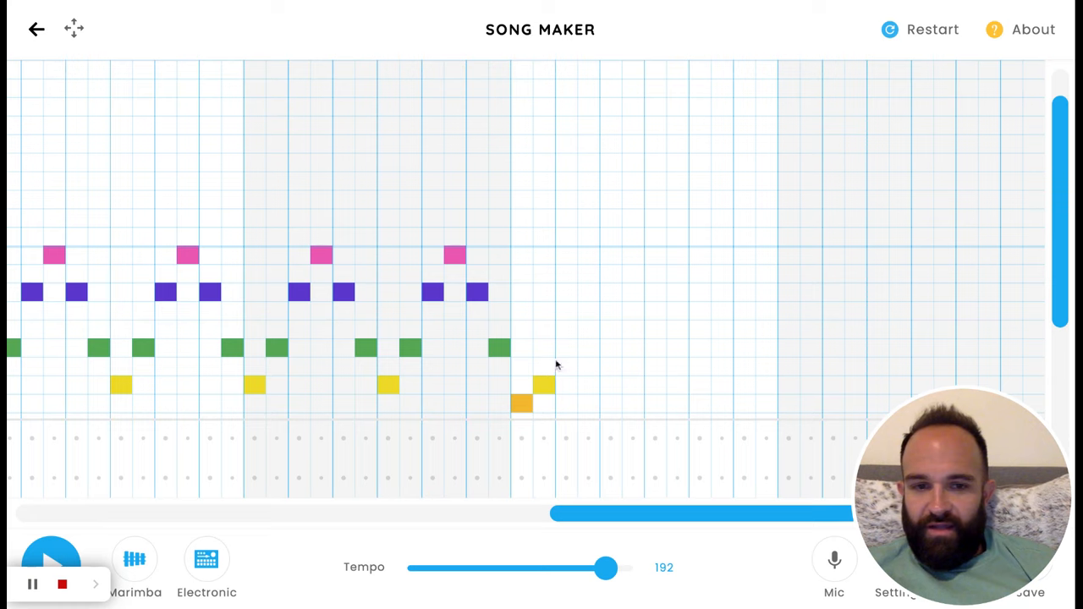
left_click(566, 347)
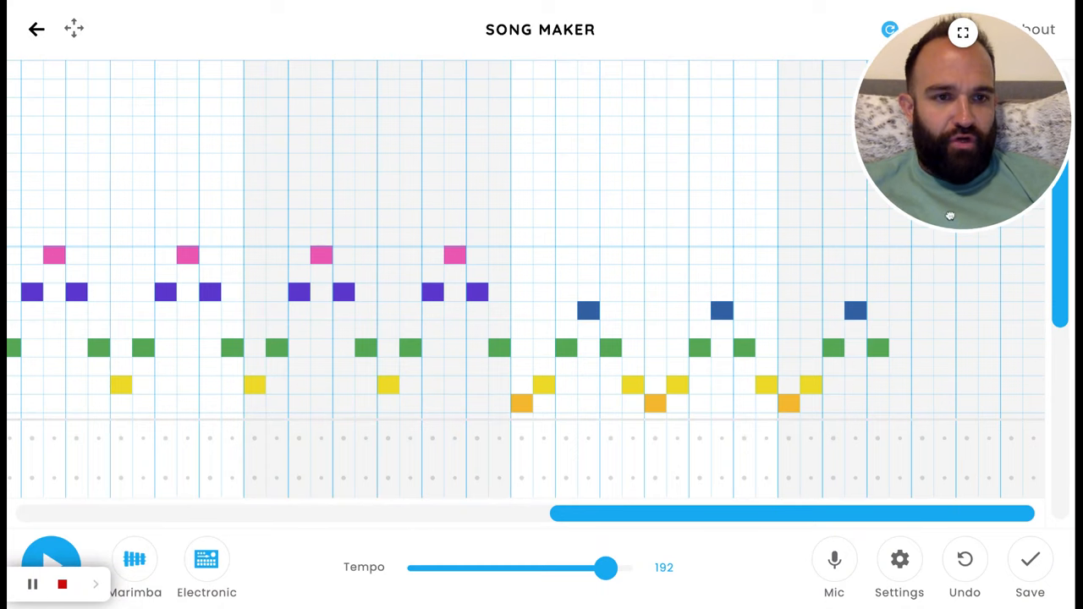
mouse_move(905, 391)
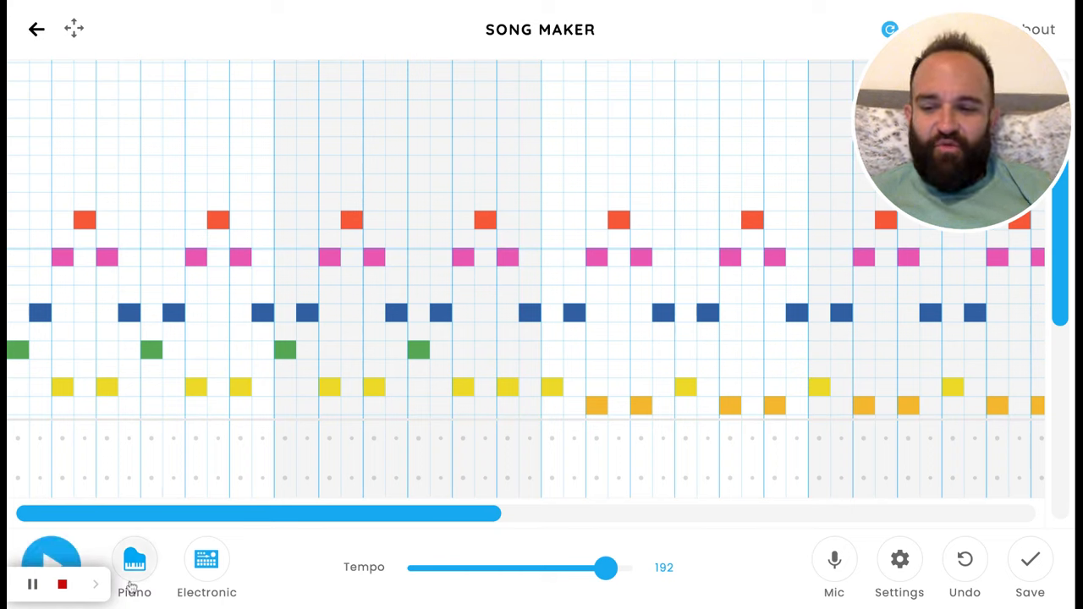
Switch the melody instrument from Piano to Synth.
left_click(135, 562)
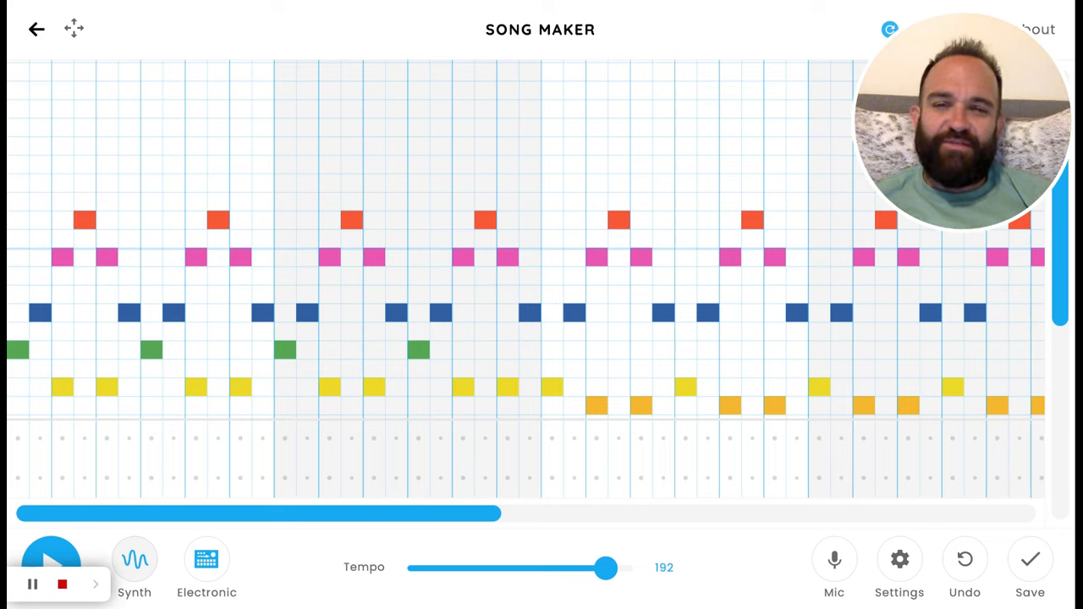
mouse_move(430, 452)
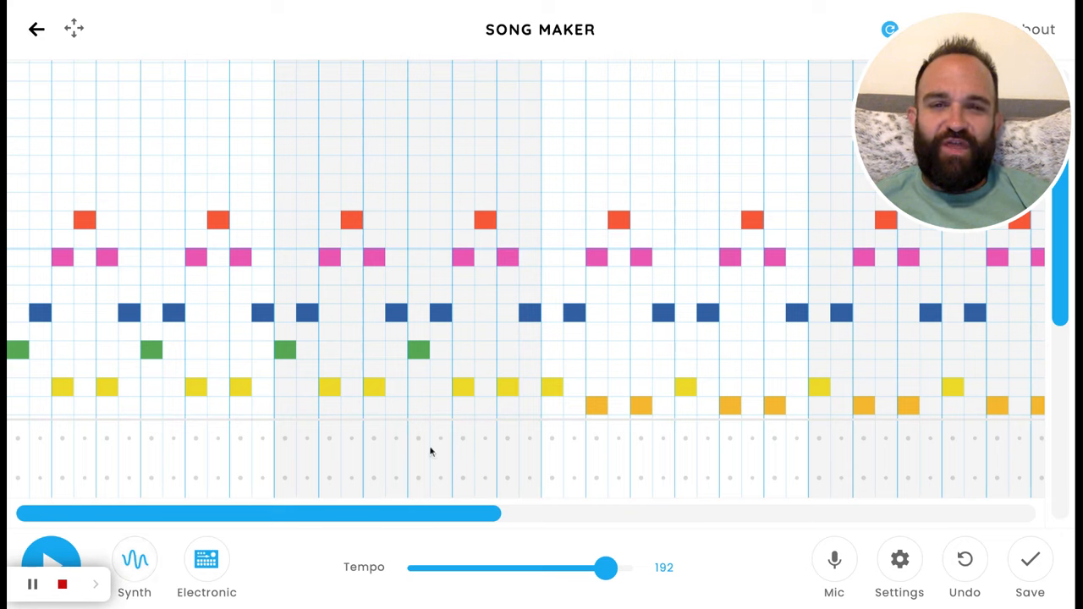